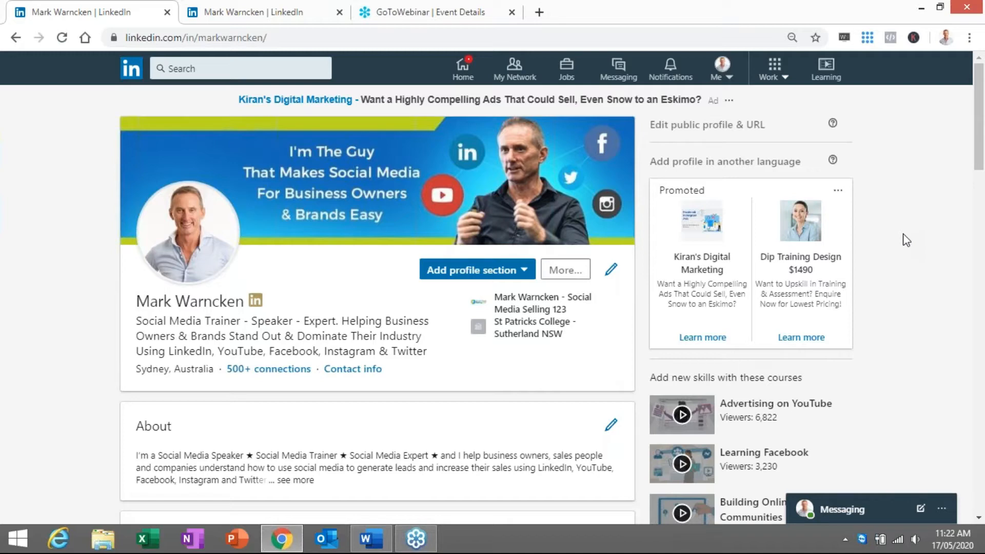
# Scroll through recent posts to review the earlier poll about other social platforms.
pyautogui.scroll(-3)
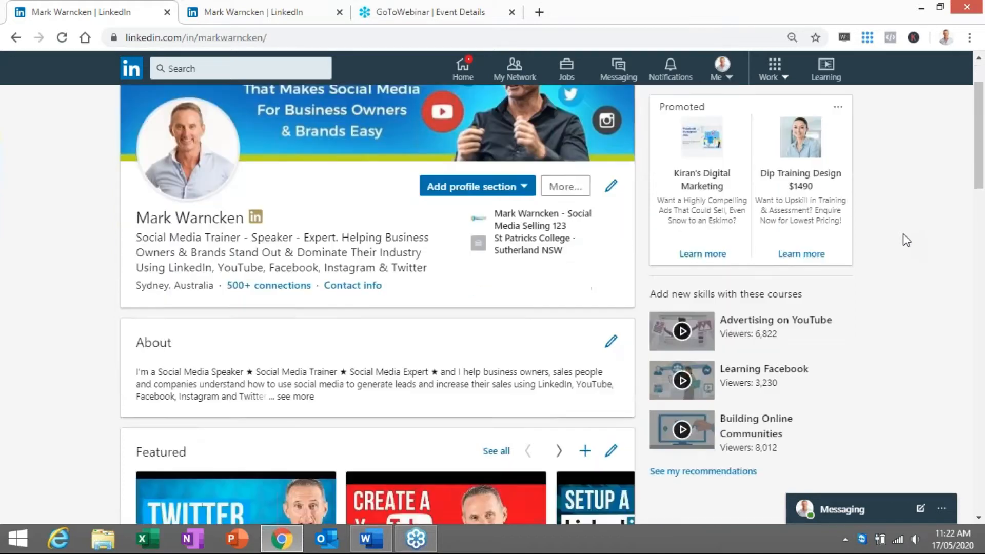
pyautogui.scroll(-3)
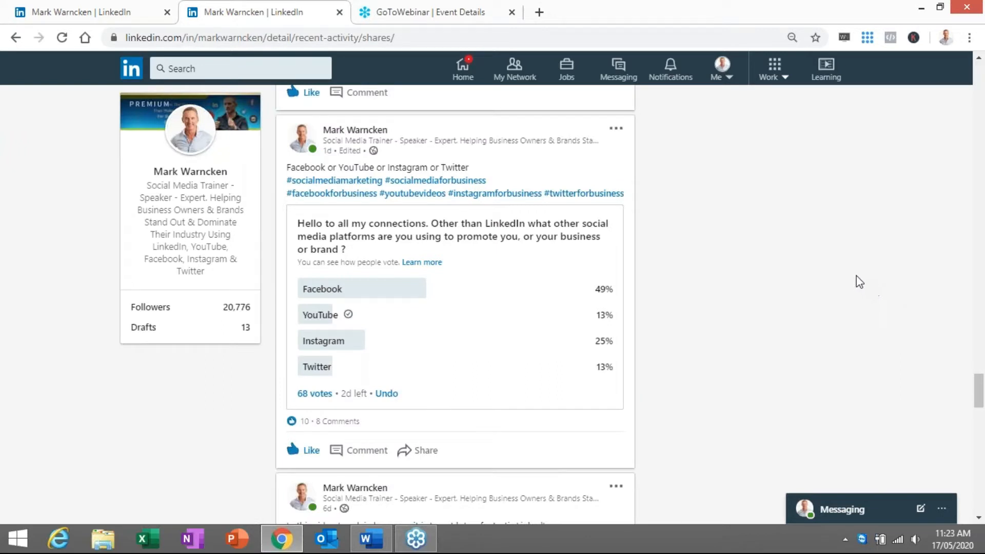
pyautogui.moveTo(577, 170)
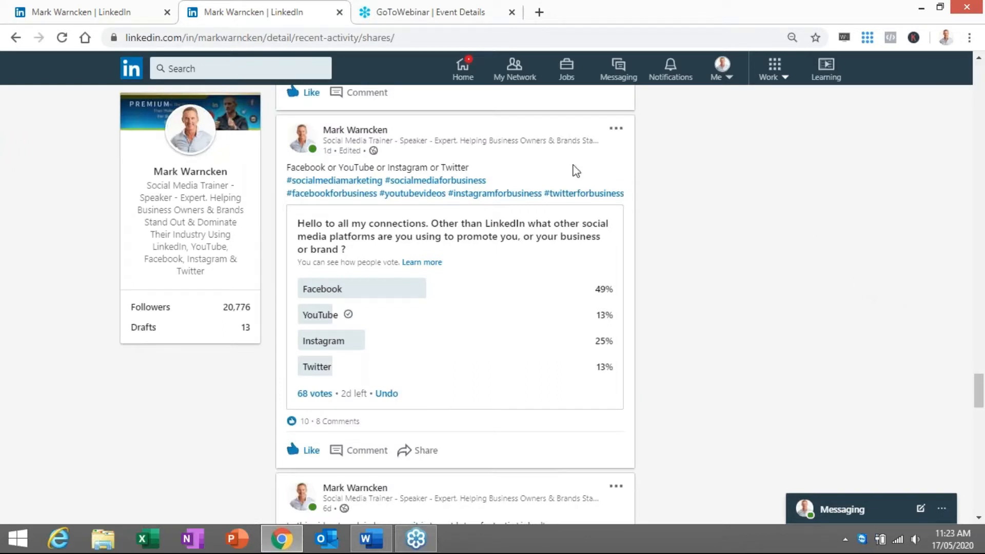
pyautogui.moveTo(427, 163)
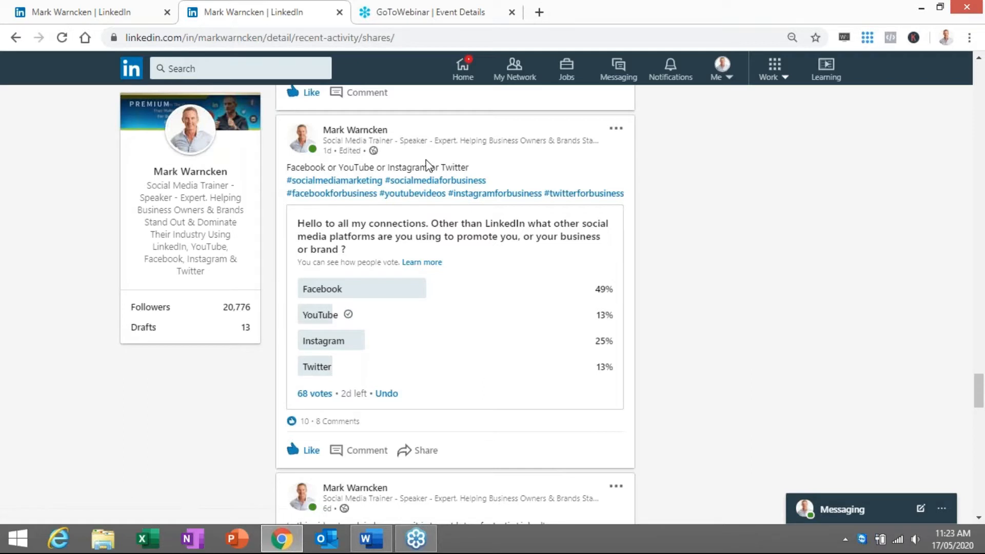
pyautogui.moveTo(355, 178)
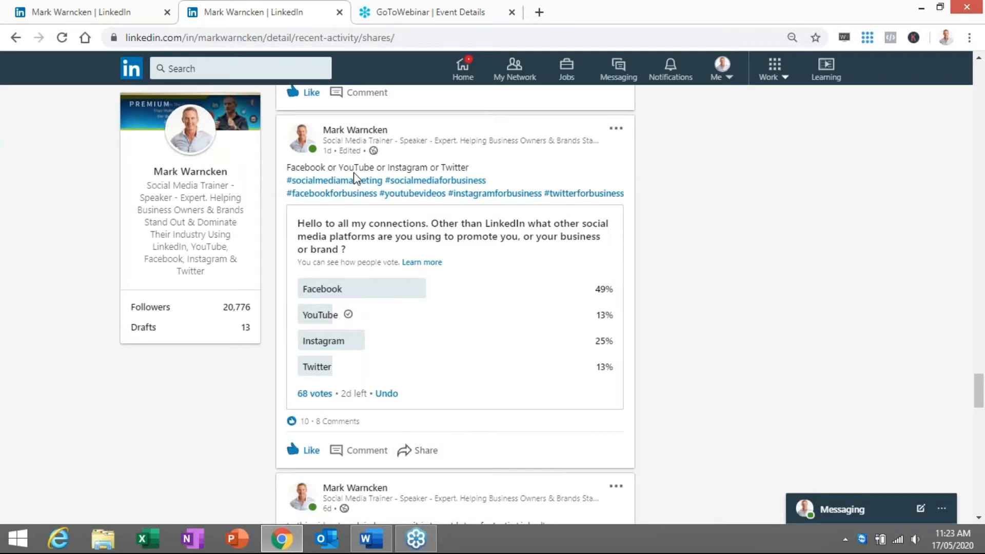
pyautogui.moveTo(364, 291)
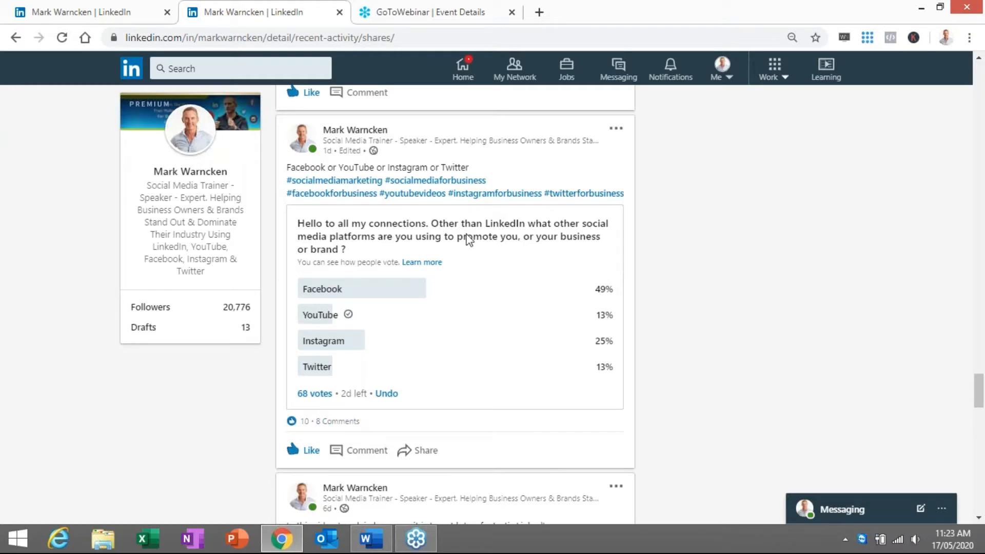
pyautogui.moveTo(393, 173)
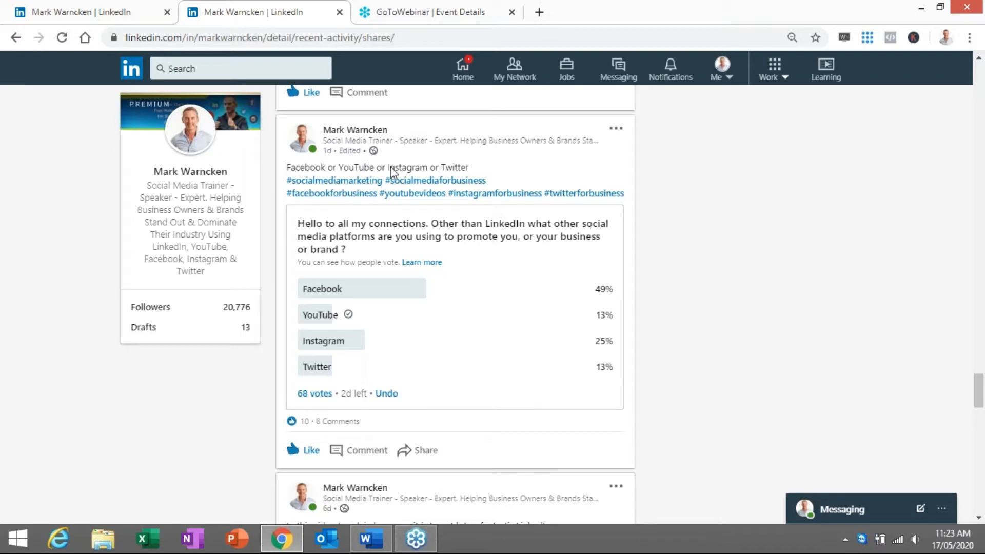
pyautogui.moveTo(335, 174)
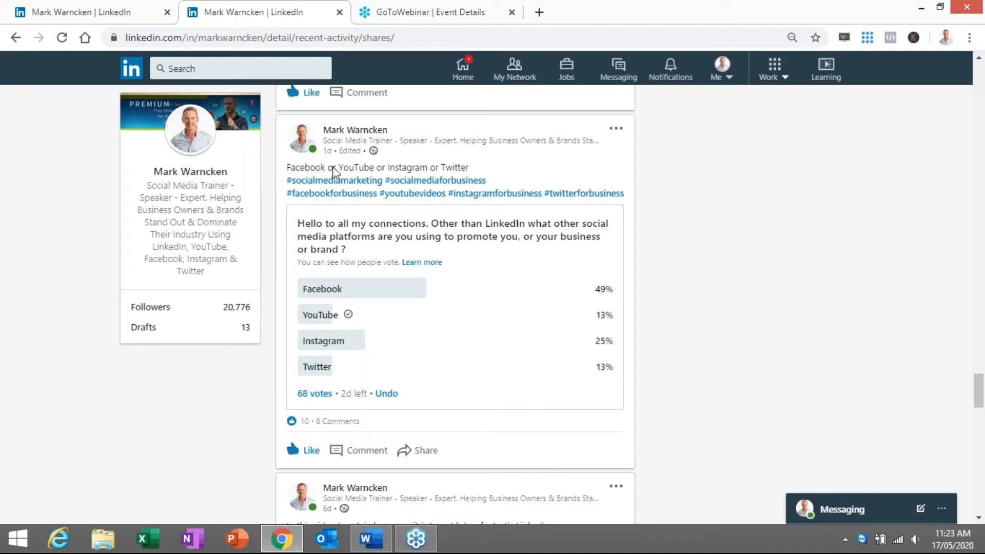
pyautogui.moveTo(564, 205)
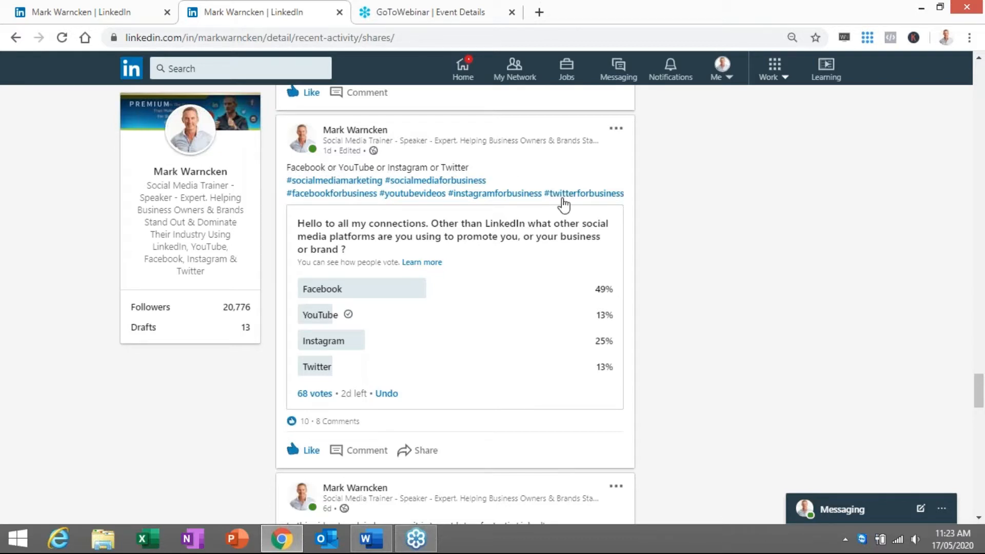
pyautogui.moveTo(414, 194)
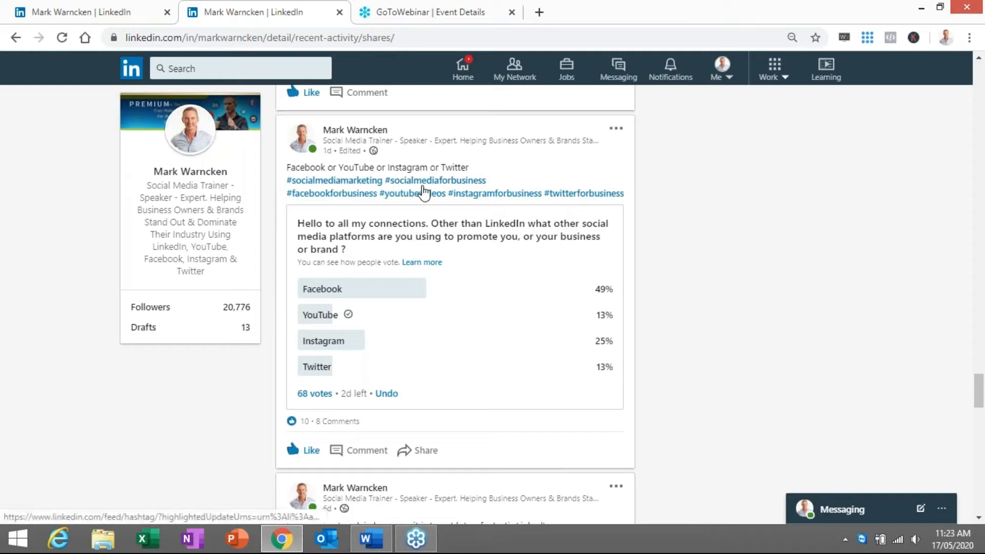
pyautogui.moveTo(575, 258)
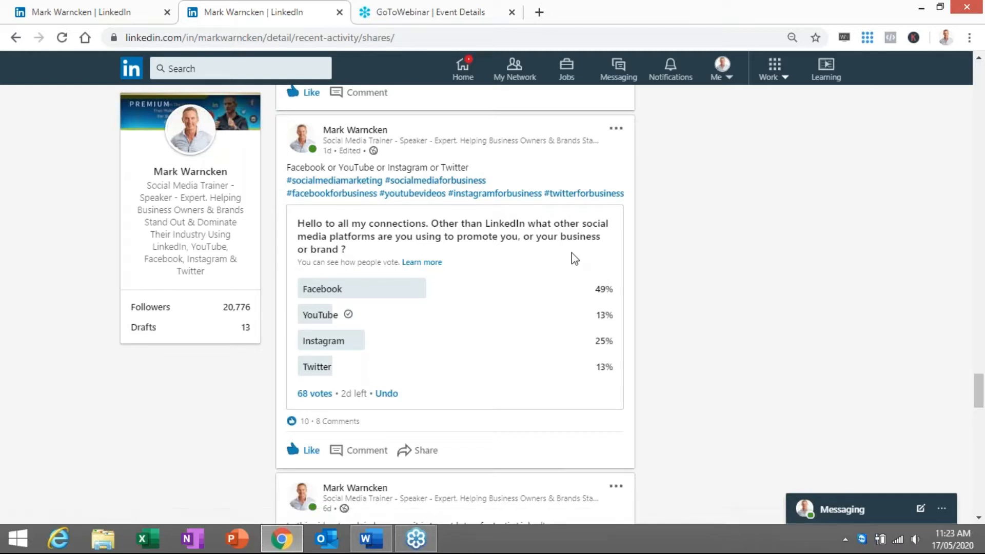
pyautogui.moveTo(437, 353)
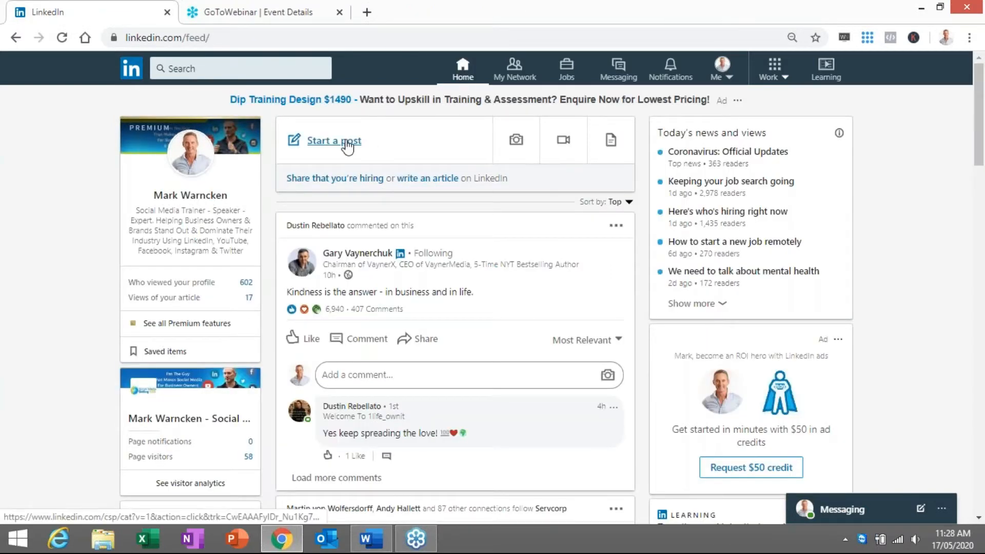
# Start a new post from the home feed and switch it to a poll.
pyautogui.click(333, 140)
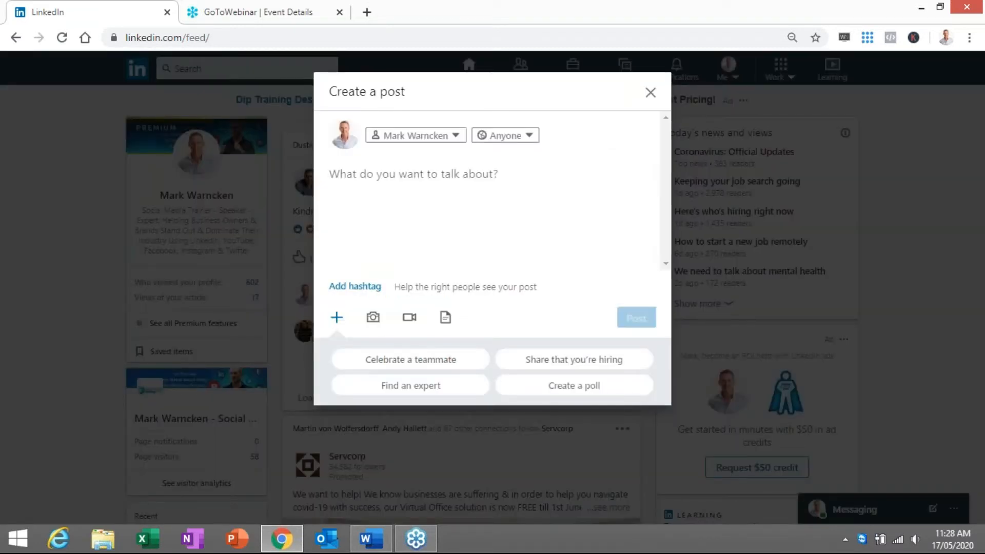
pyautogui.moveTo(573, 385)
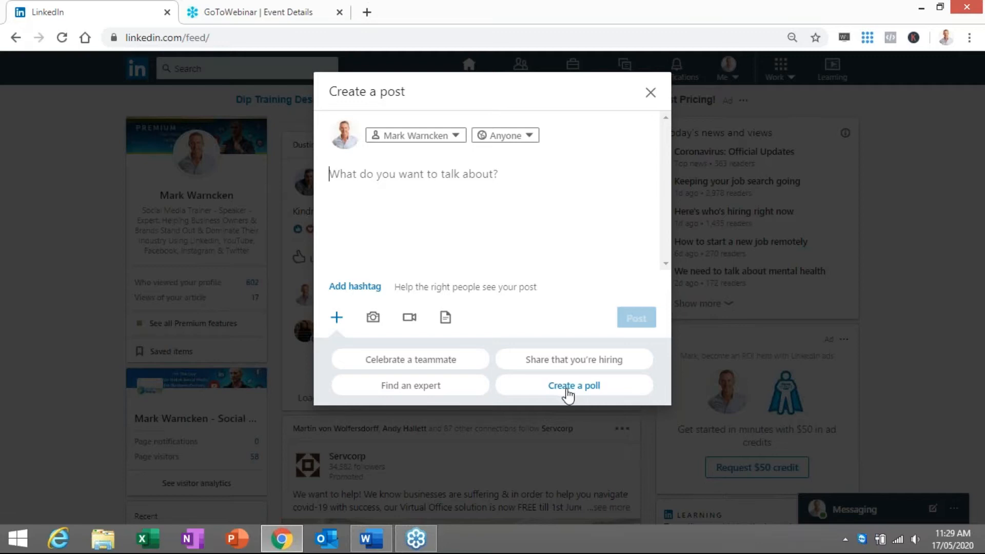
pyautogui.moveTo(567, 382)
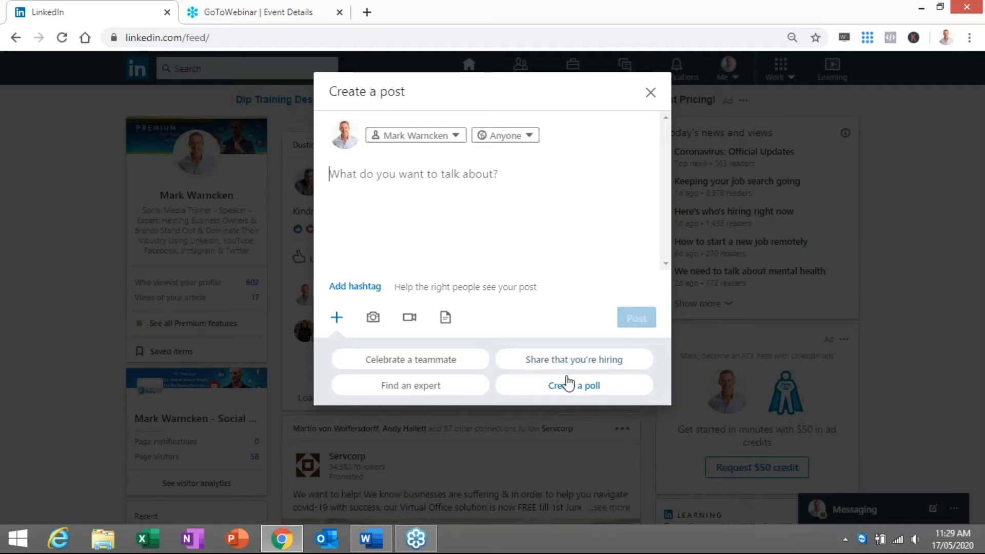
pyautogui.moveTo(584, 390)
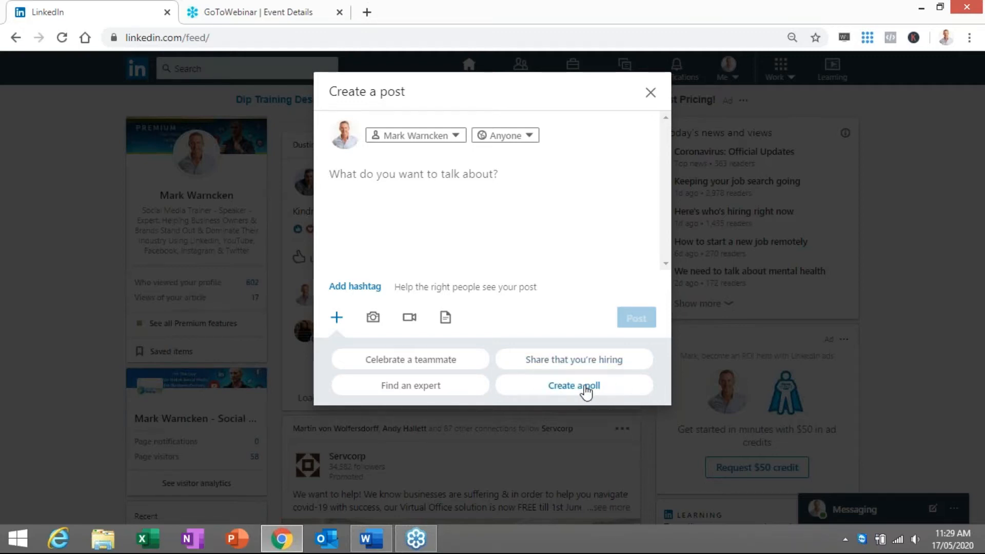
pyautogui.moveTo(390, 185)
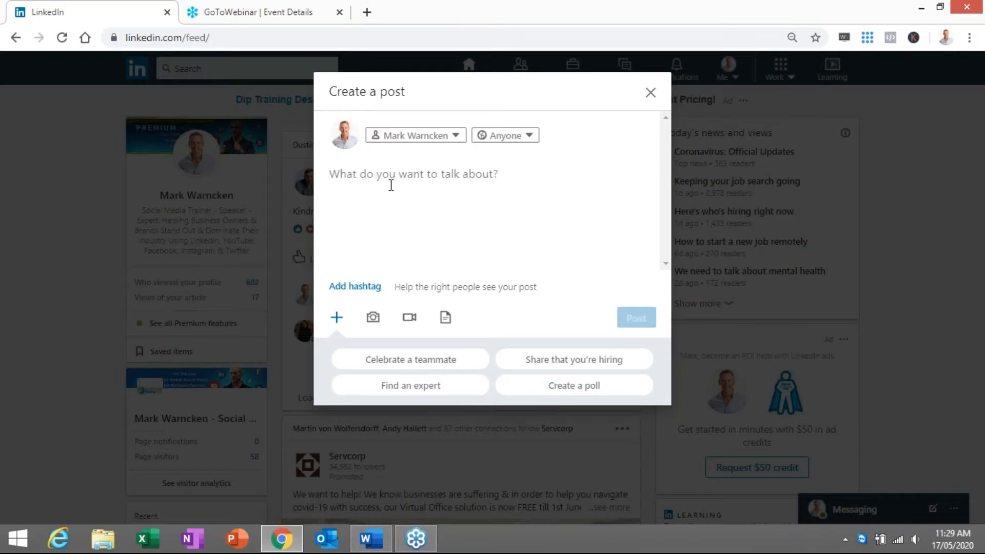
pyautogui.click(573, 385)
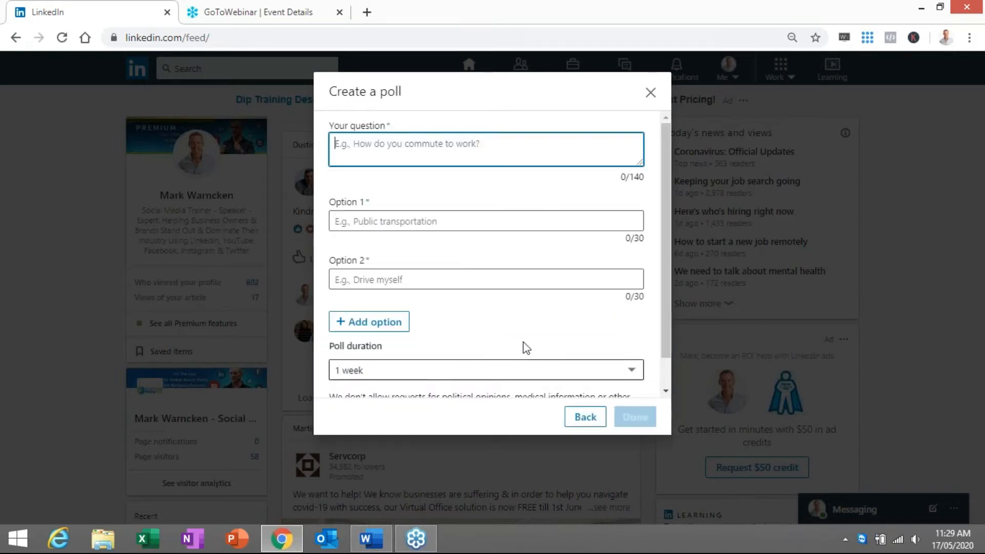
# Paste the polling-feature question and enter options Yes and No.
pyautogui.rightClick(486, 149)
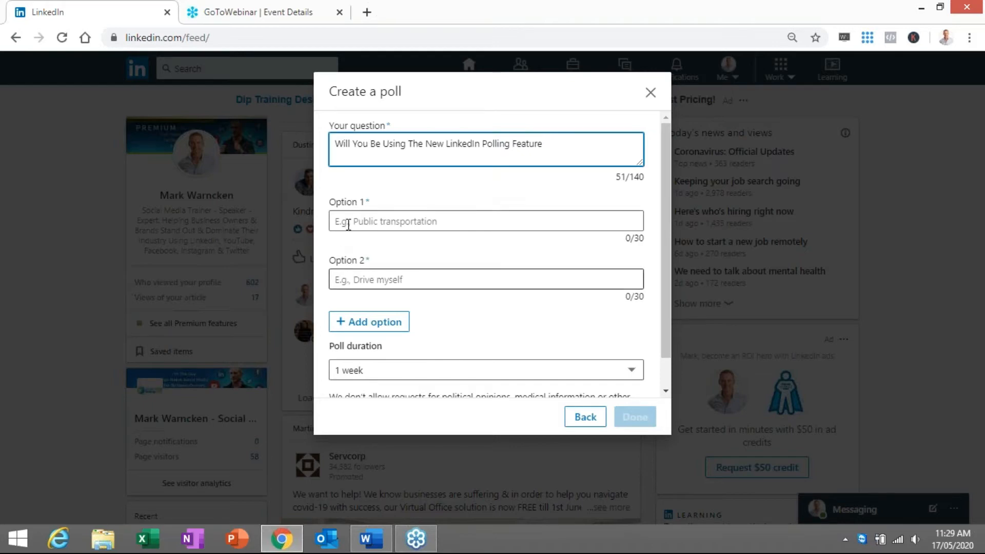
pyautogui.write('Ye')
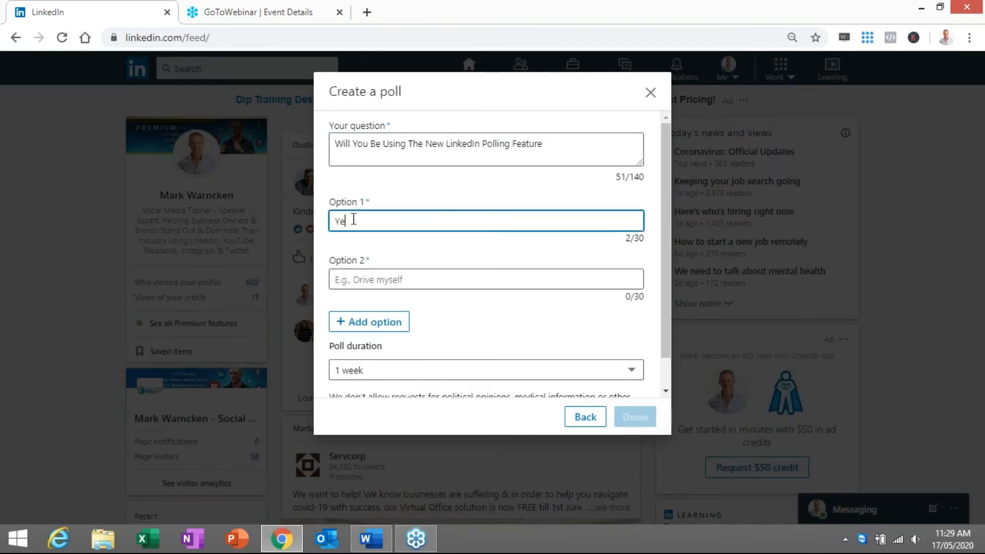
pyautogui.write('s')
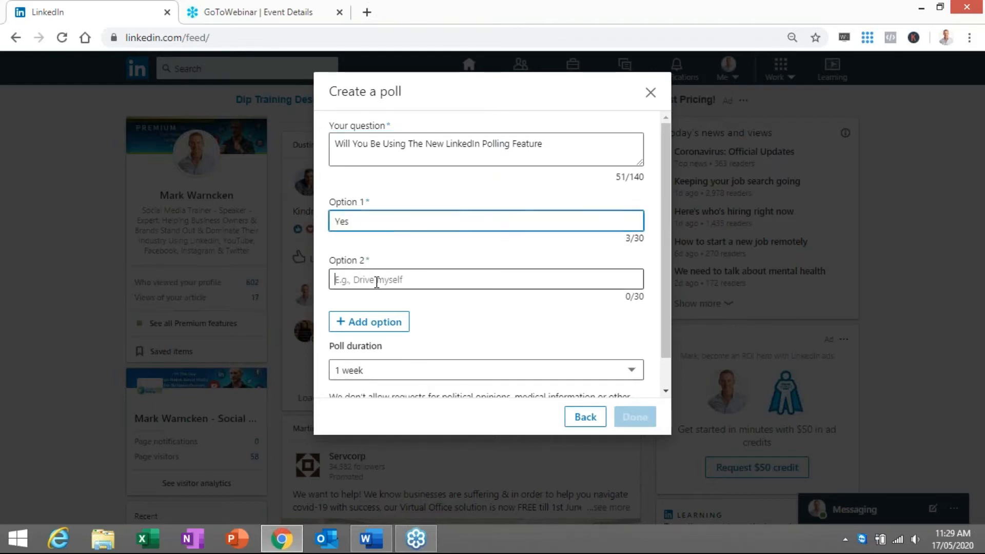
pyautogui.write('No')
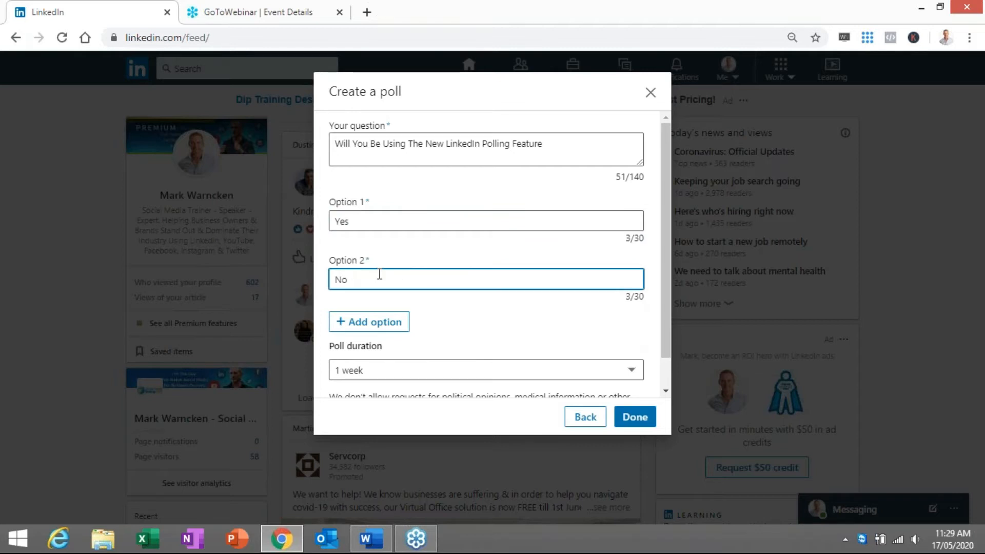
# Add third and fourth poll options: Maybe and Never Ever.
pyautogui.click(369, 321)
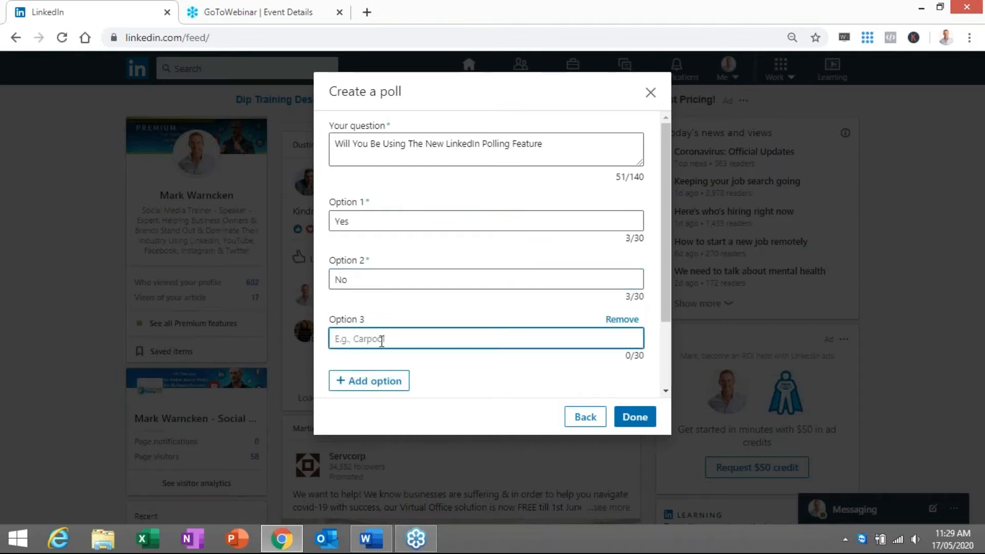
pyautogui.write('M')
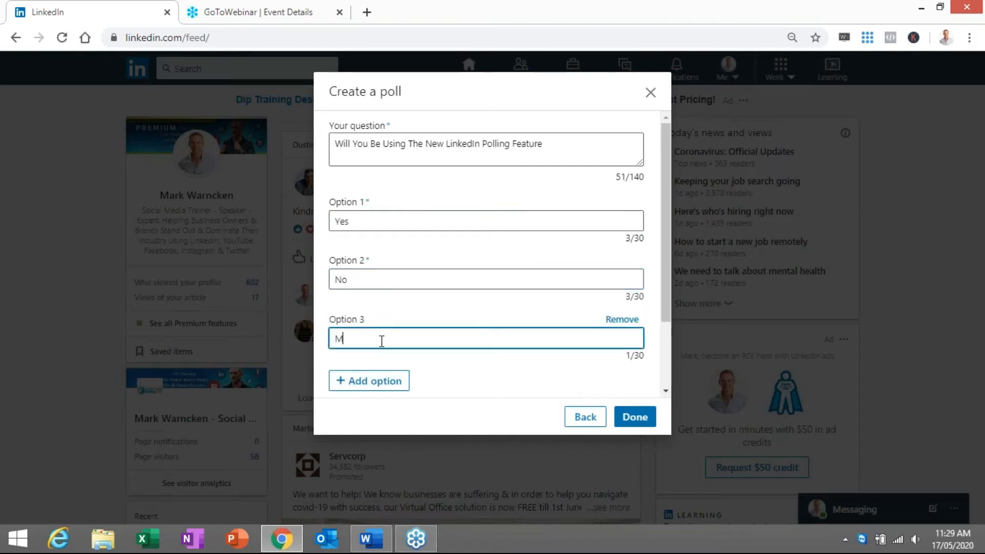
pyautogui.write('yabe')
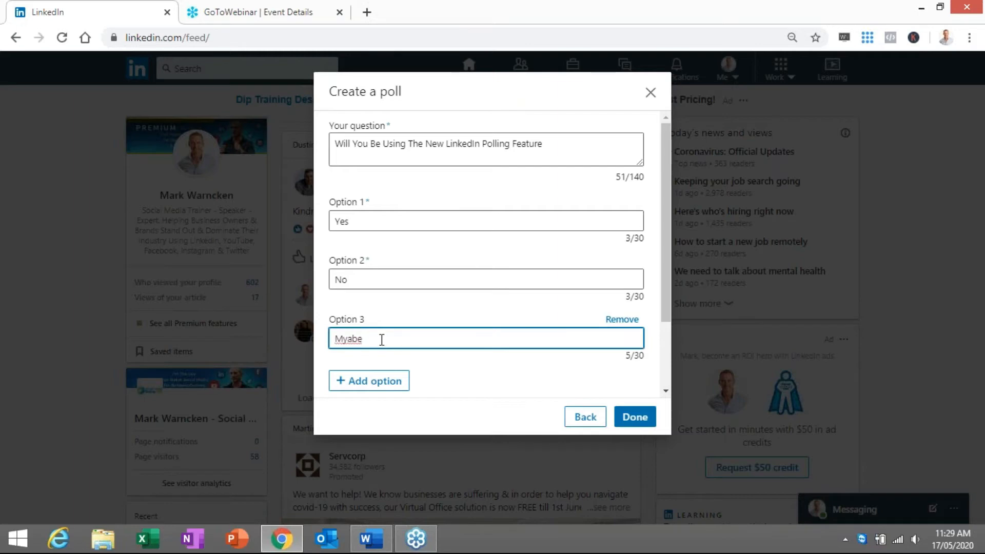
pyautogui.write('Maybe')
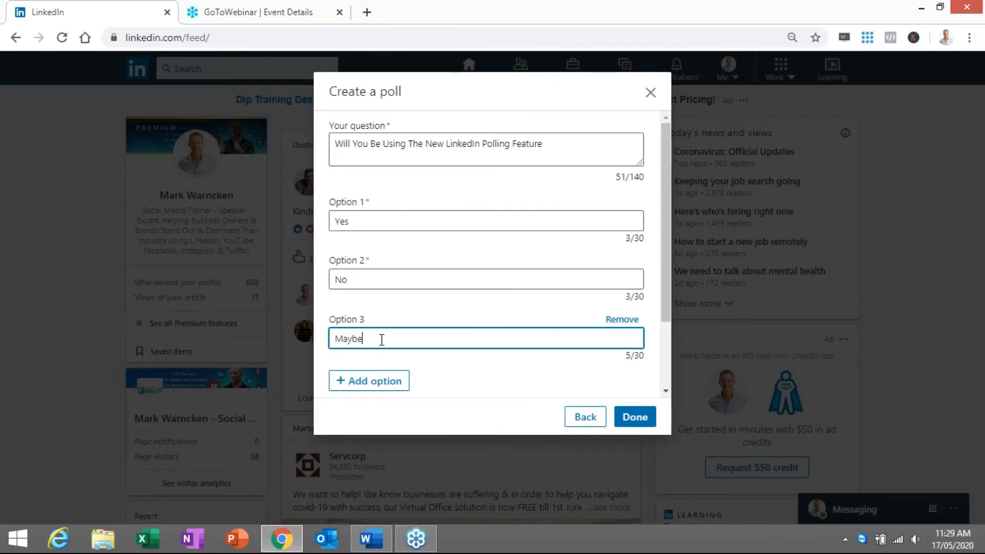
pyautogui.click(369, 381)
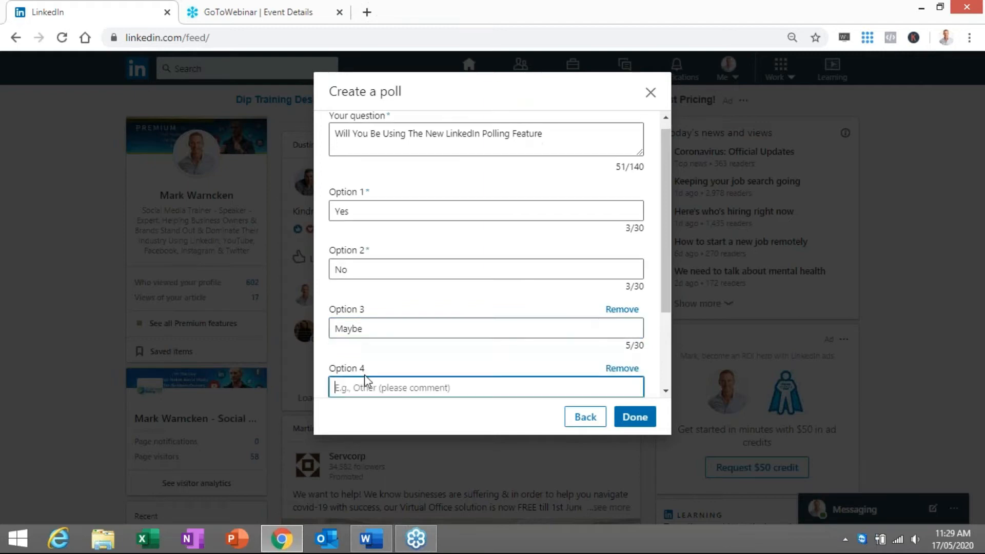
pyautogui.write('Ne')
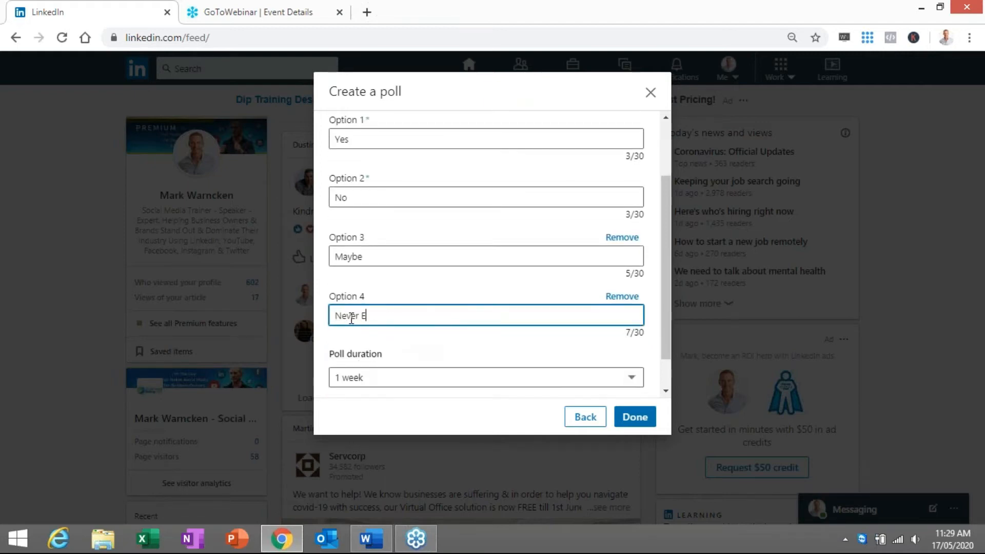
pyautogui.write('ver')
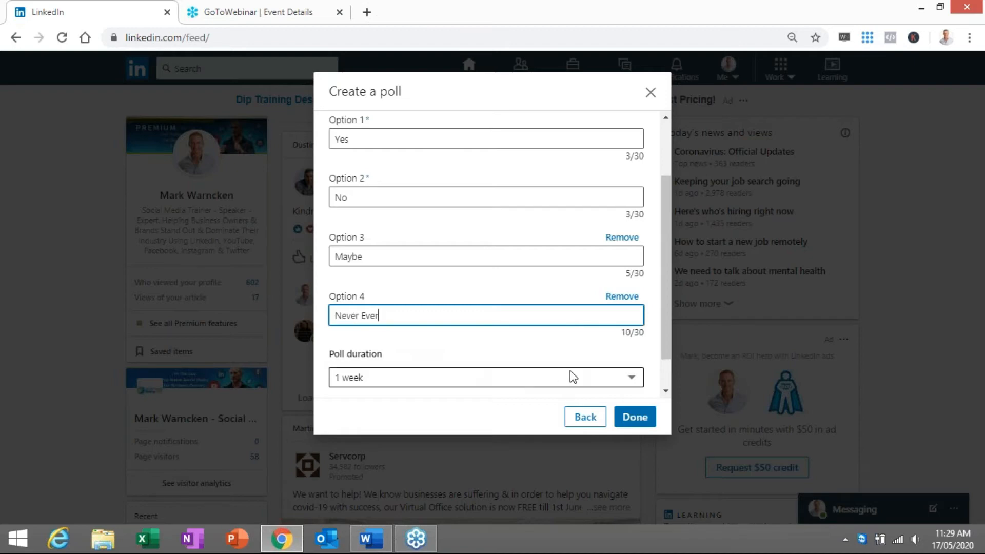
# Set the poll duration to 3 days, review the options, and attach the poll.
pyautogui.click(486, 377)
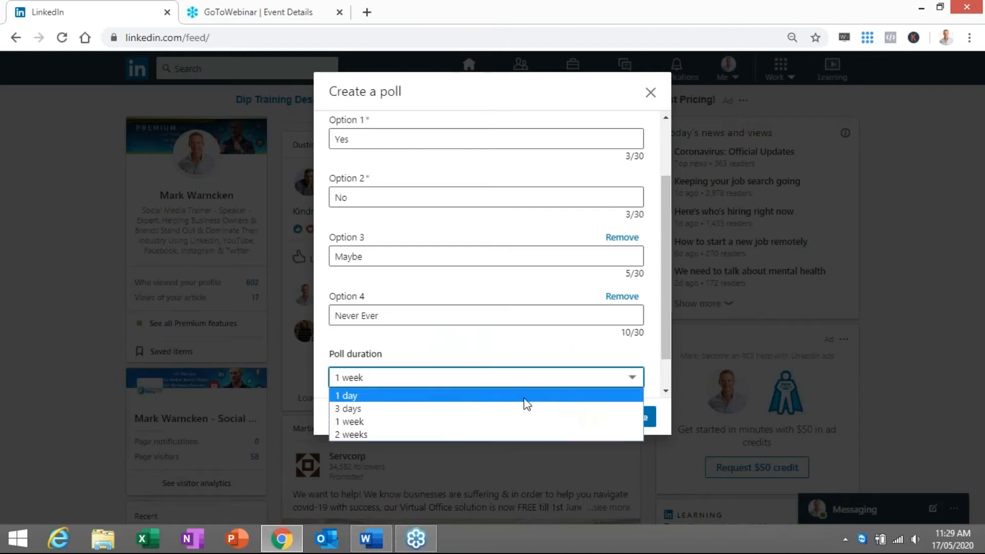
pyautogui.moveTo(406, 412)
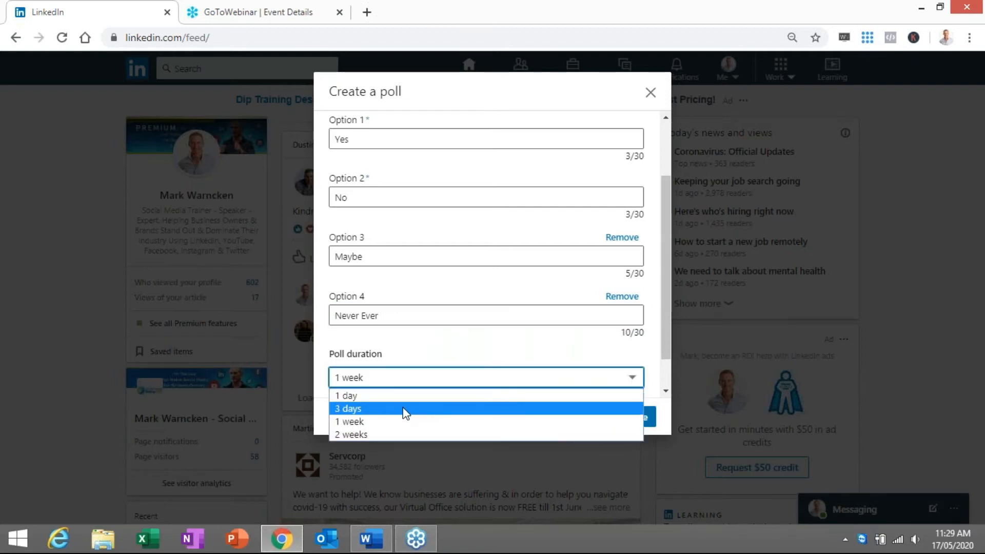
pyautogui.moveTo(395, 416)
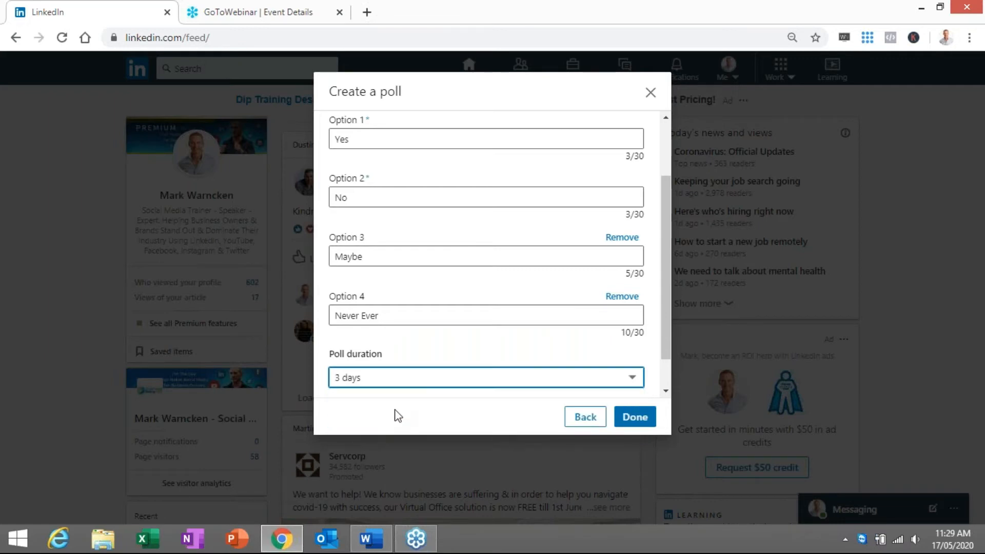
pyautogui.scroll(3)
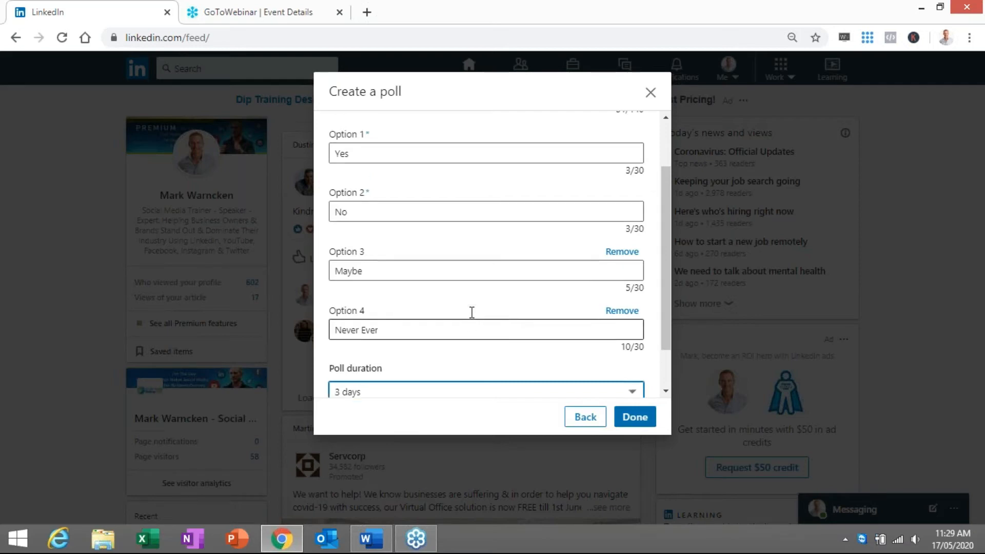
pyautogui.scroll(3)
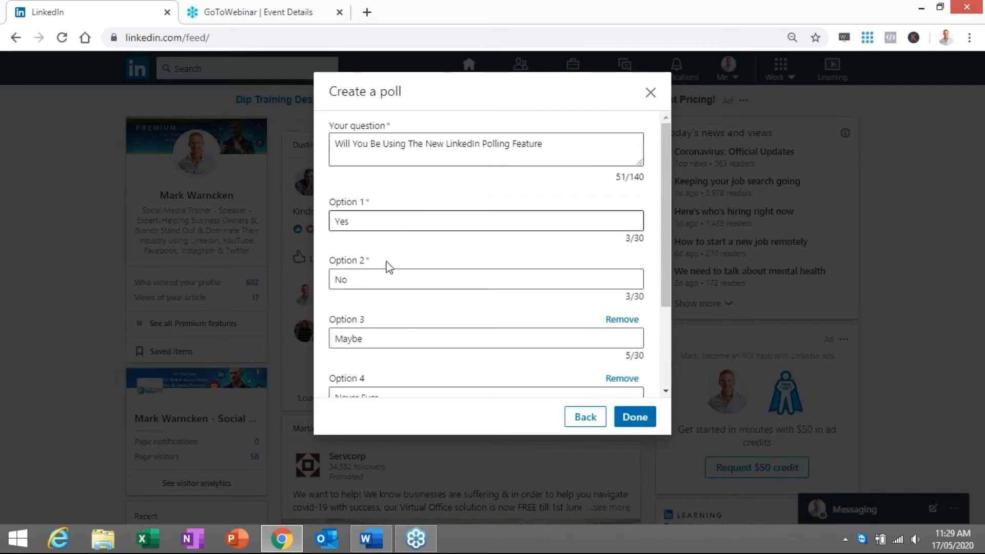
pyautogui.scroll(-3)
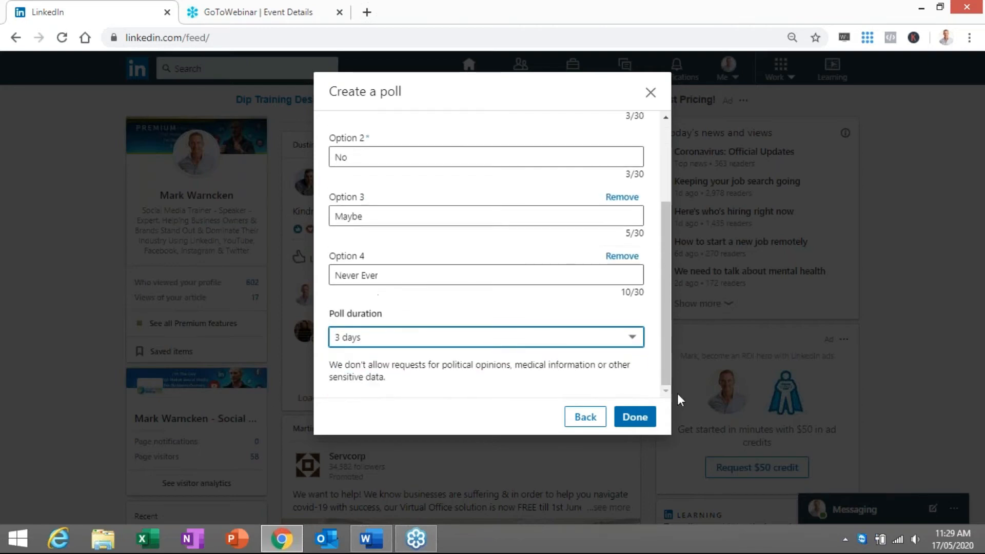
pyautogui.click(635, 416)
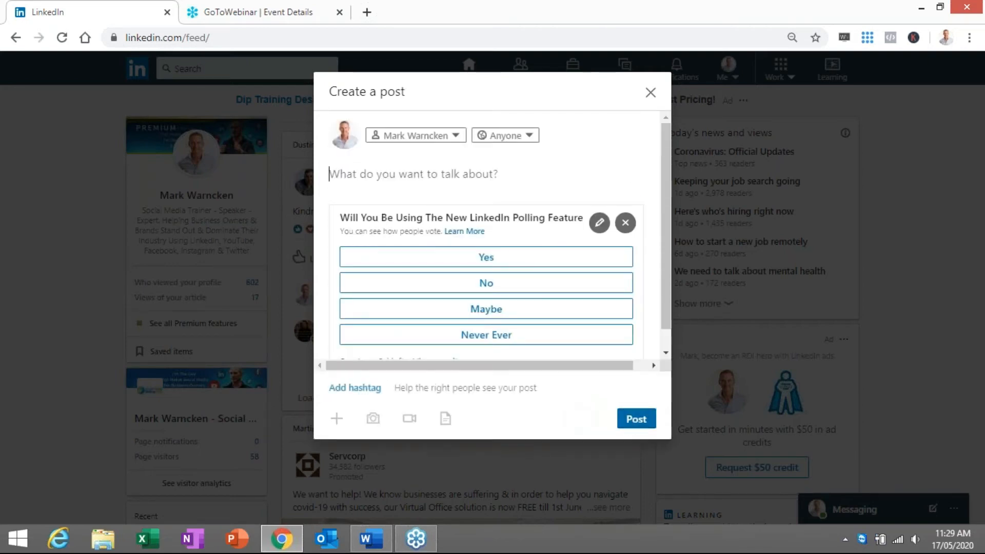
# Type 'Add some extra text here as well' and 'Add hashtags as well', fixing the typo.
pyautogui.write('Add')
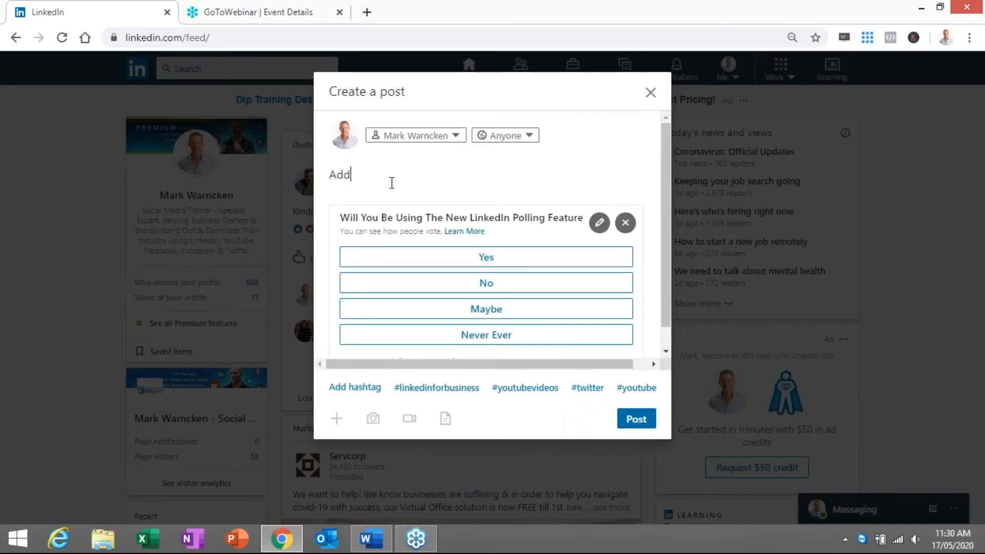
pyautogui.write('some e')
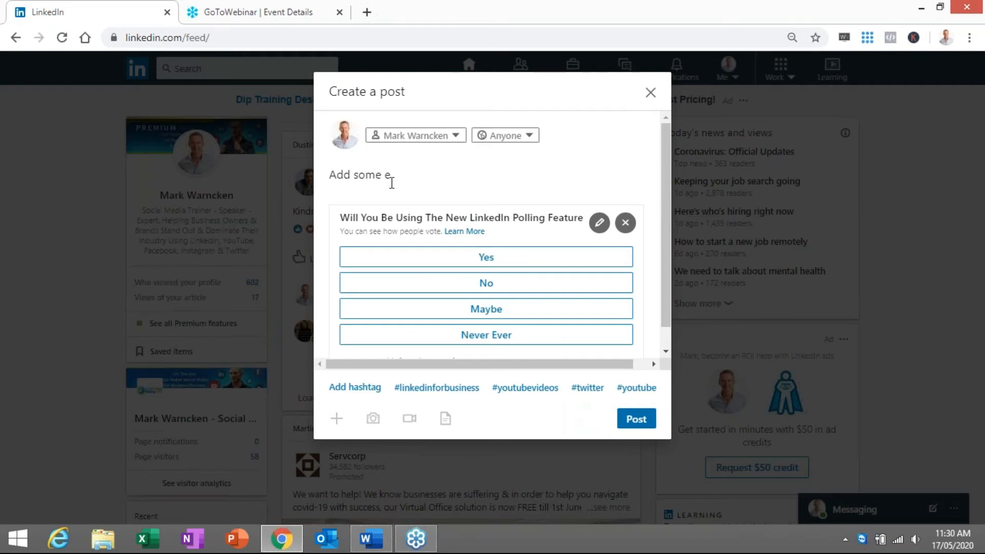
pyautogui.write('xtra te')
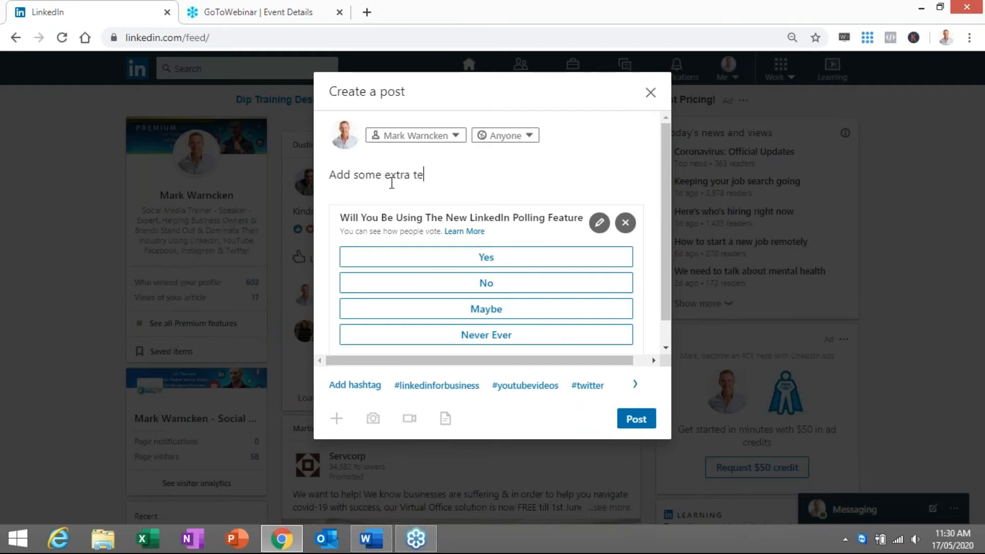
pyautogui.write('xt here as')
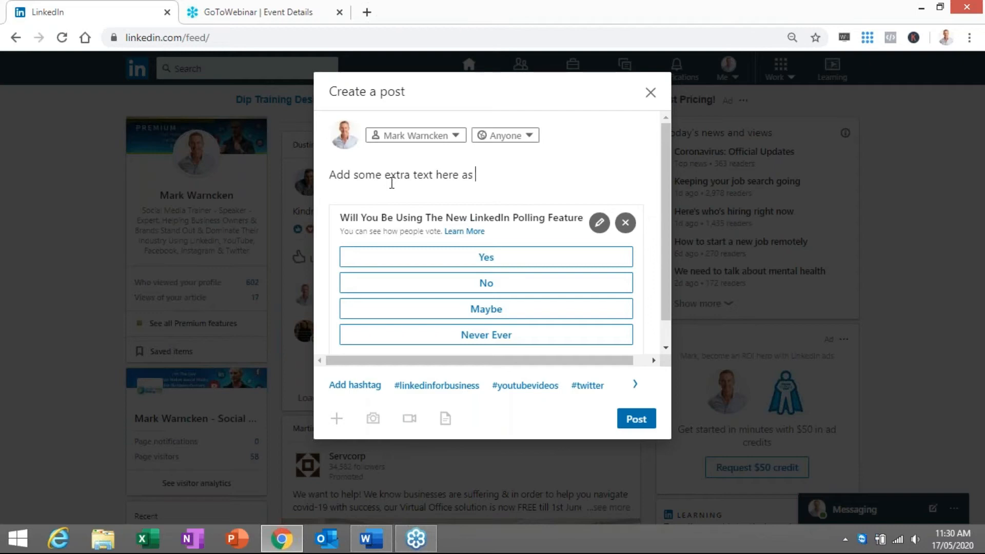
pyautogui.write('well')
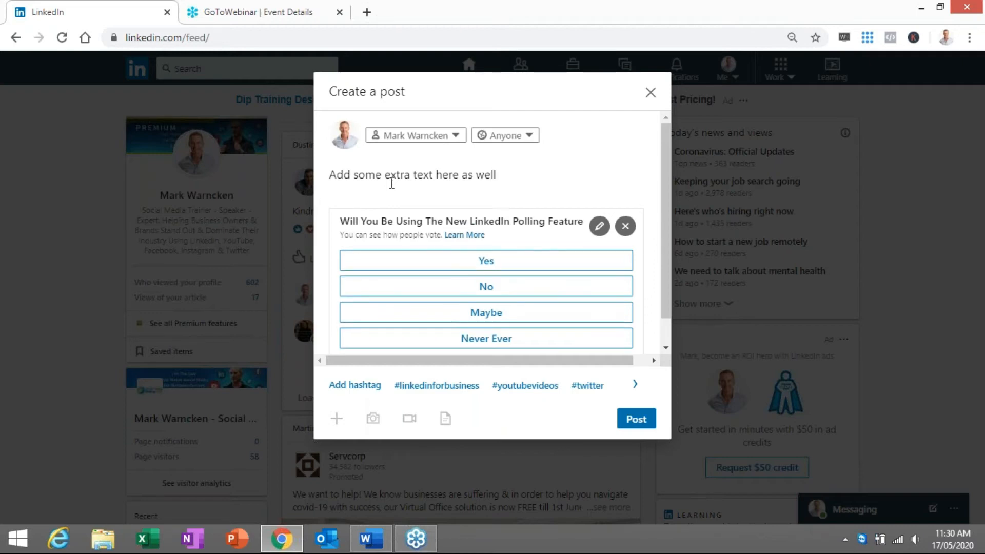
pyautogui.write('Add hastag')
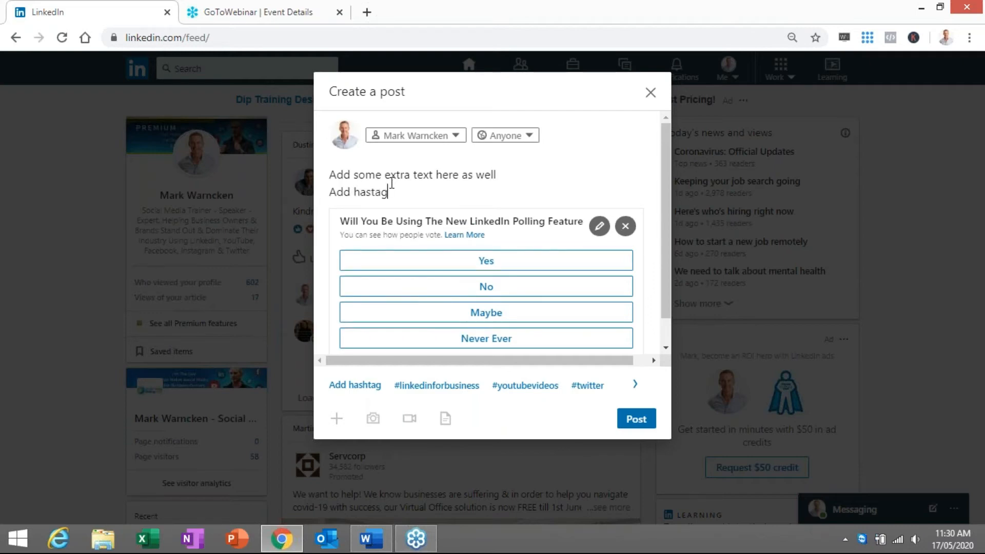
pyautogui.write('s')
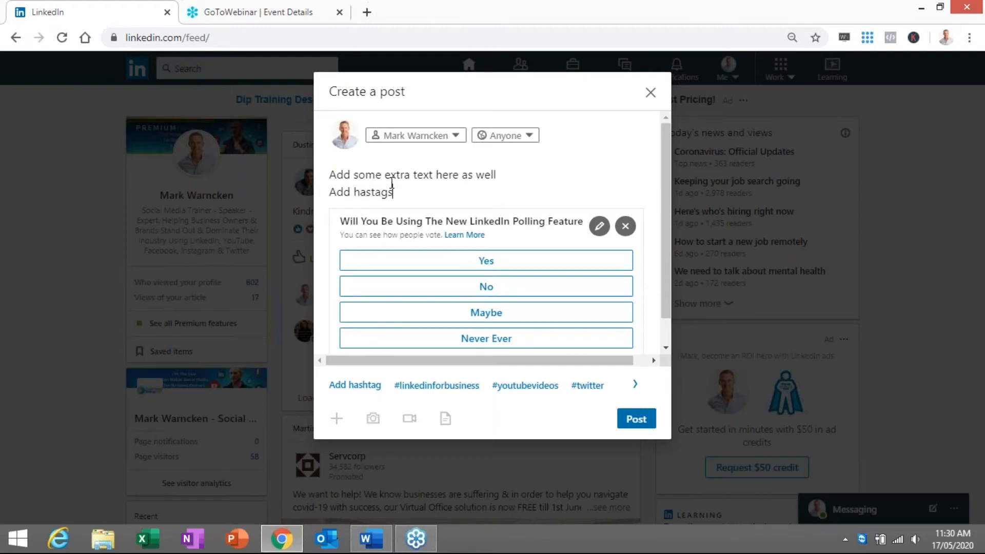
pyautogui.press('Backspace')
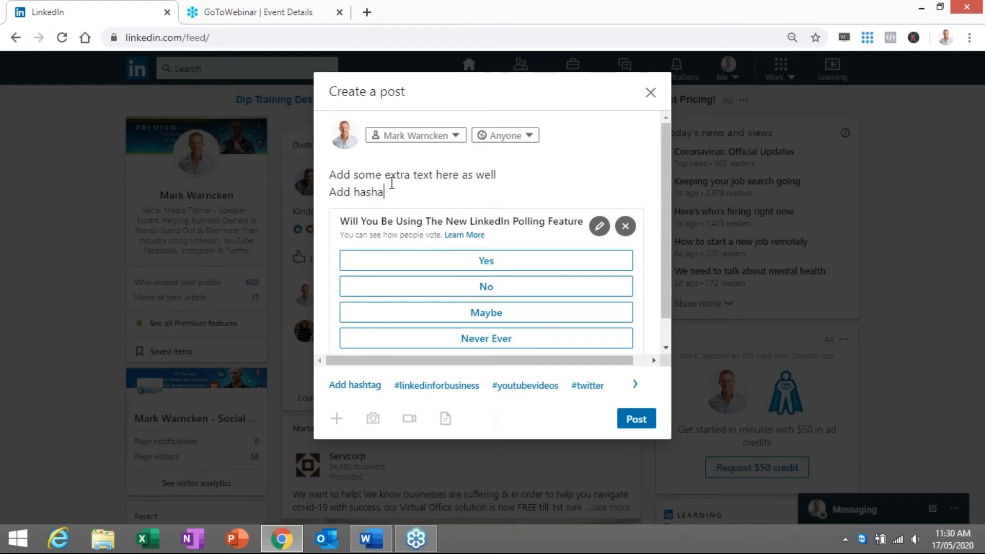
pyautogui.write('tgs as we')
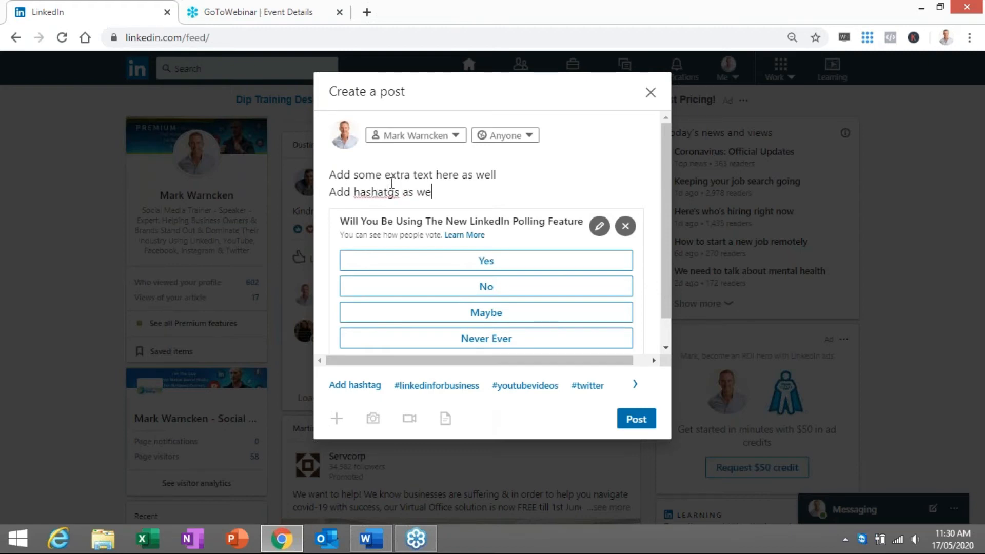
pyautogui.write('ll')
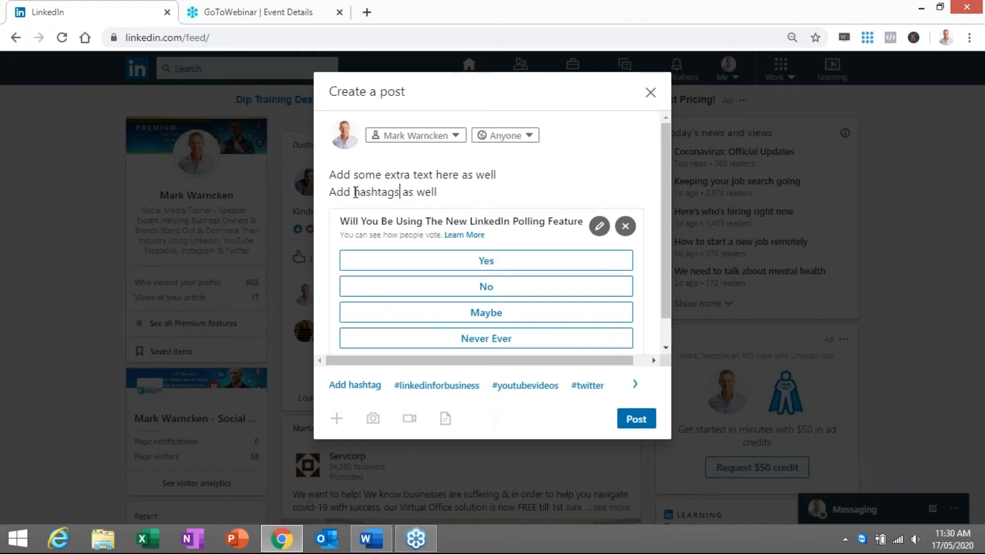
pyautogui.moveTo(524, 151)
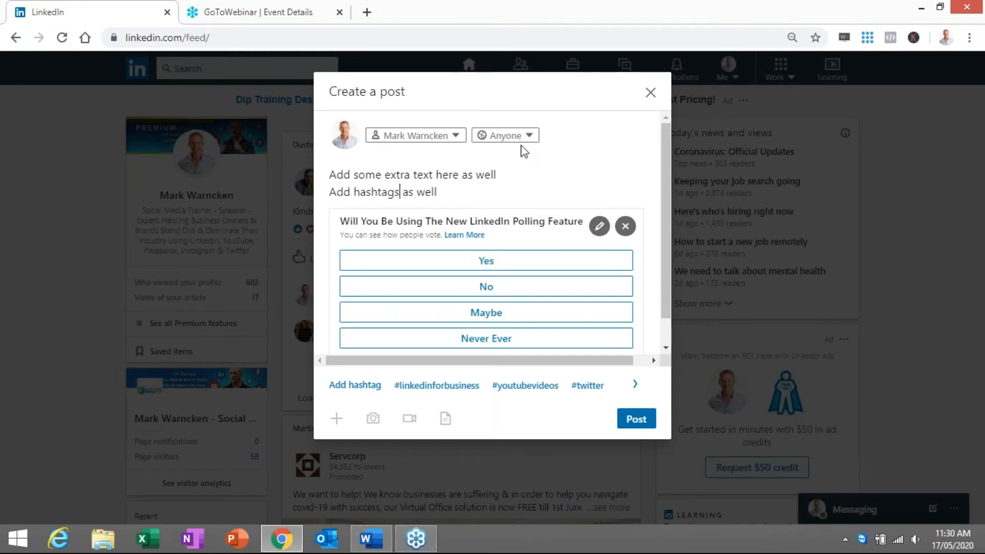
pyautogui.moveTo(505, 135)
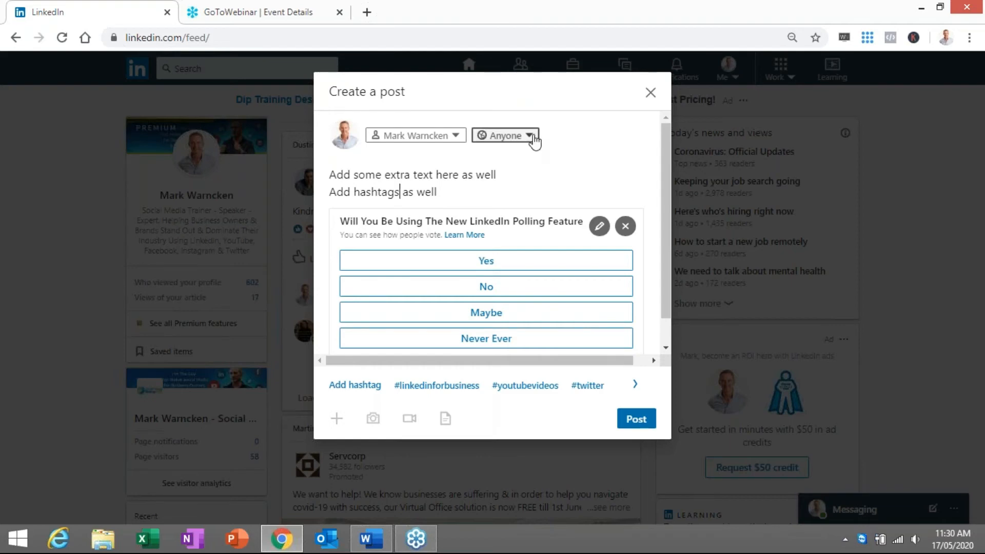
# Change the post visibility from Anyone to 'Anyone + Twitter' and save.
pyautogui.click(504, 135)
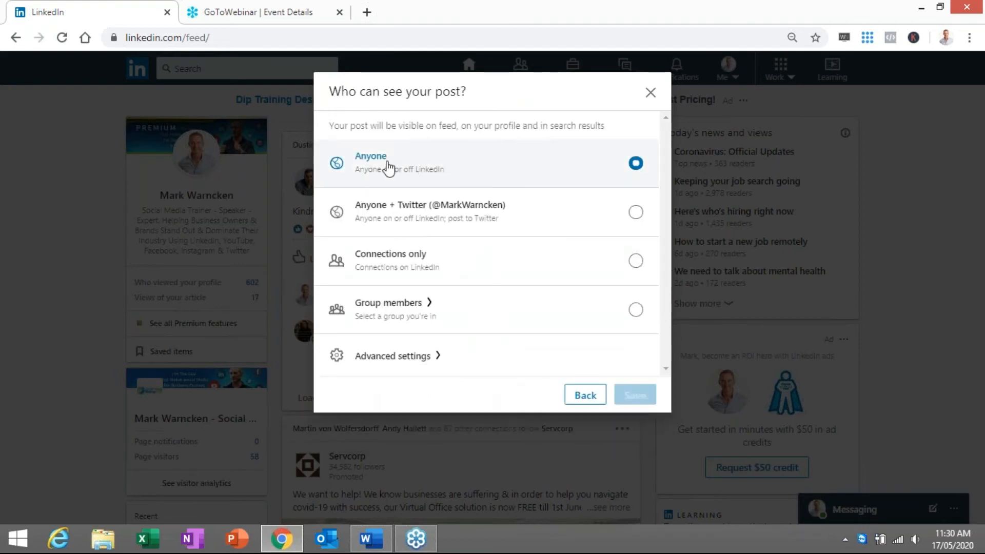
pyautogui.moveTo(605, 221)
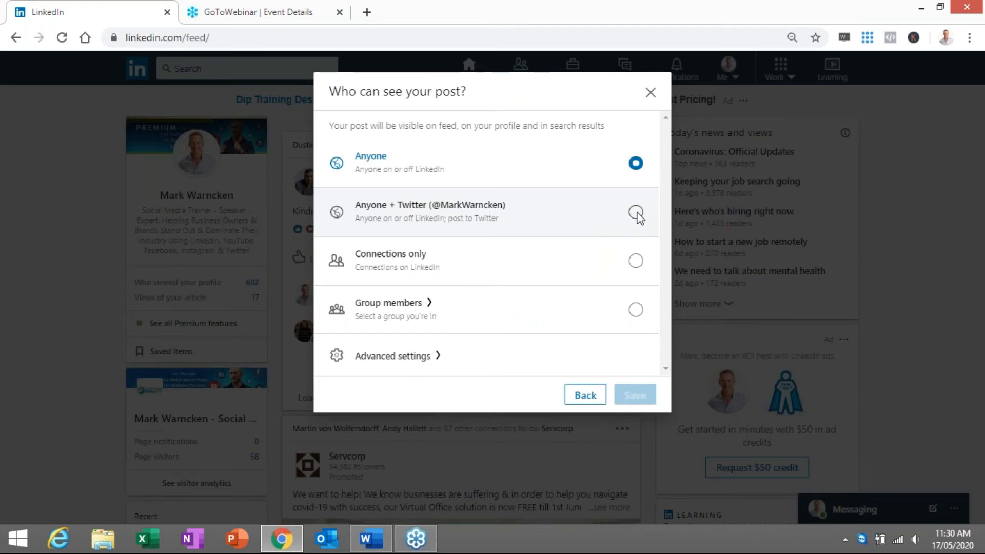
pyautogui.moveTo(643, 217)
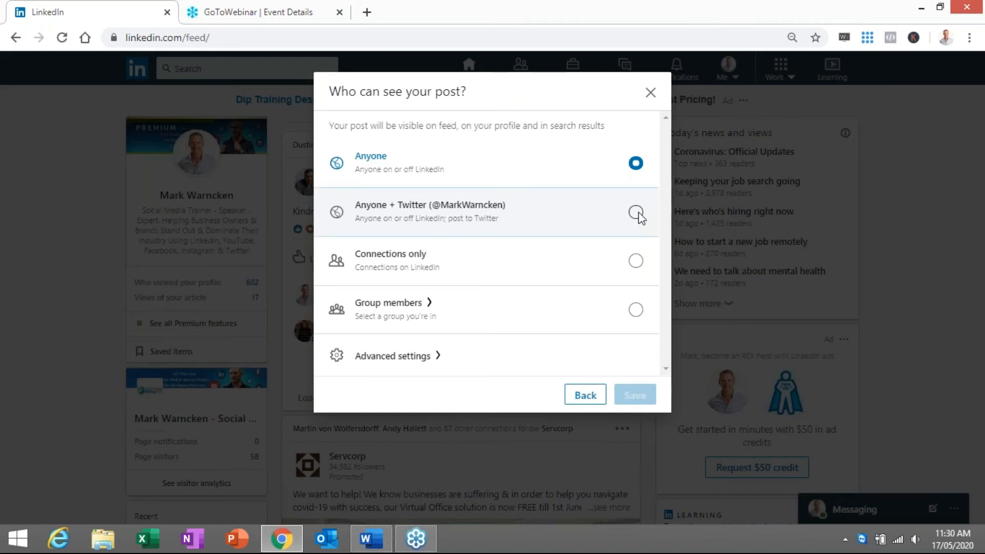
pyautogui.click(635, 213)
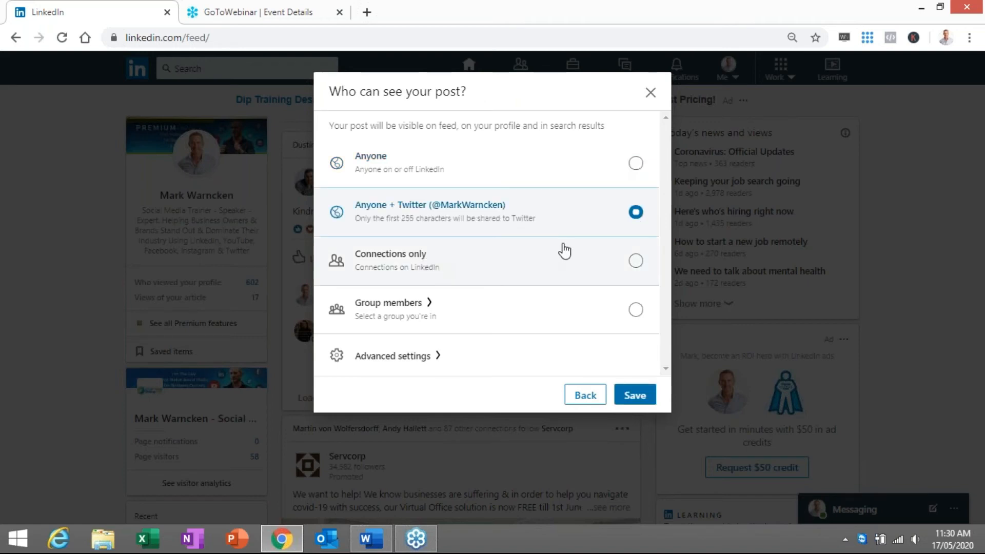
pyautogui.moveTo(395, 224)
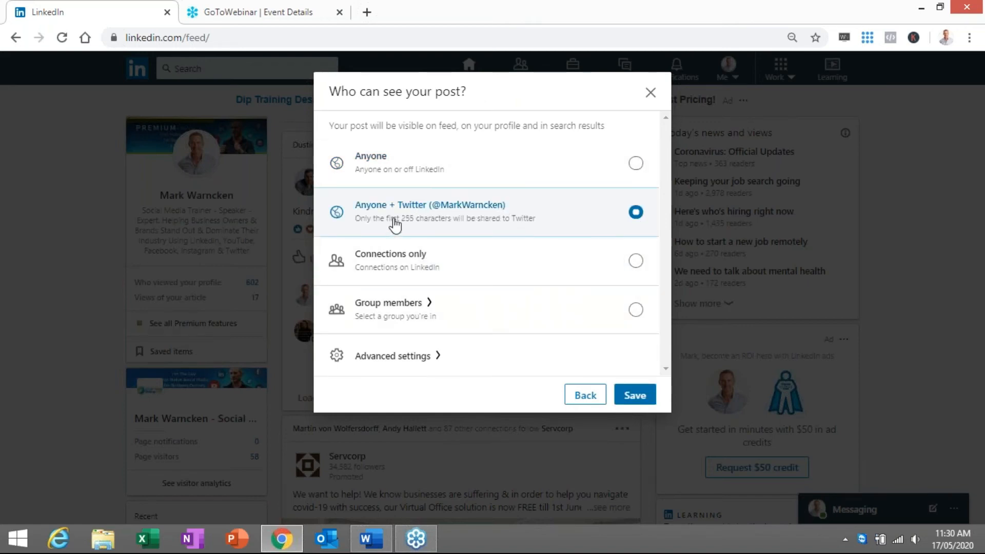
pyautogui.moveTo(468, 220)
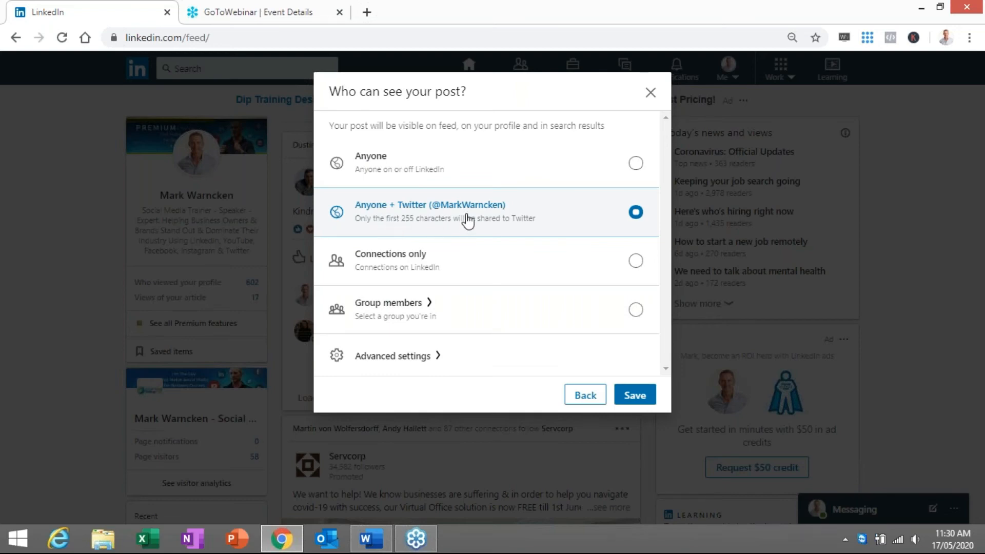
pyautogui.moveTo(589, 336)
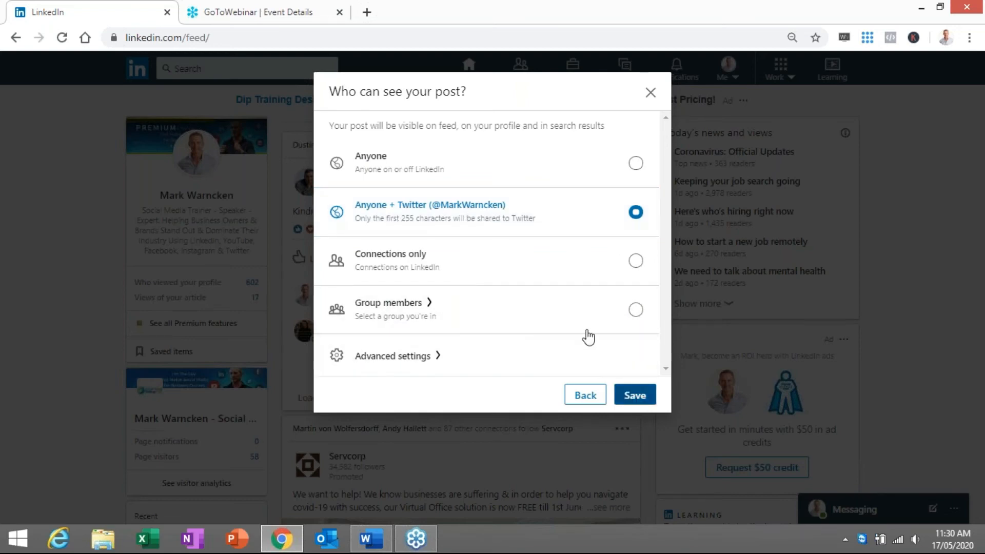
pyautogui.click(634, 395)
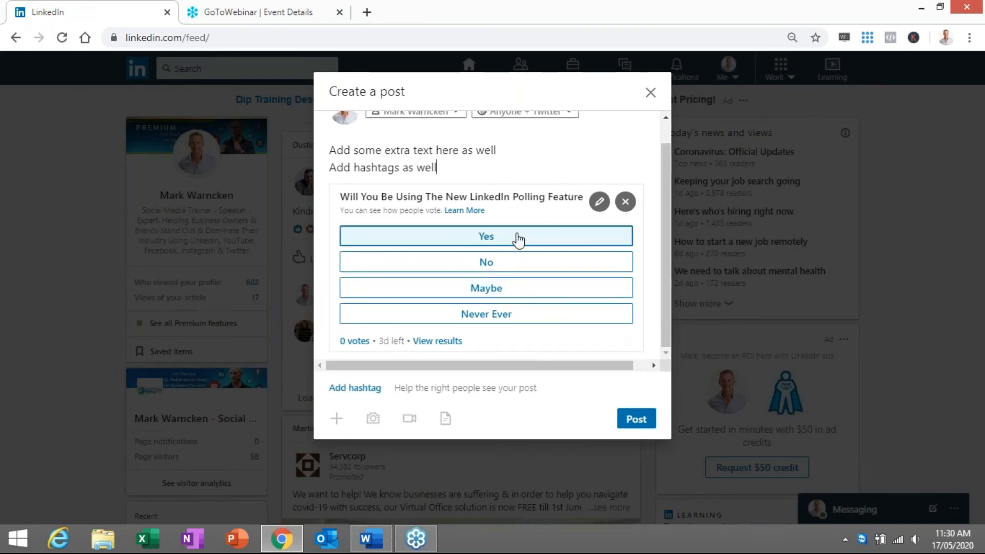
pyautogui.scroll(3)
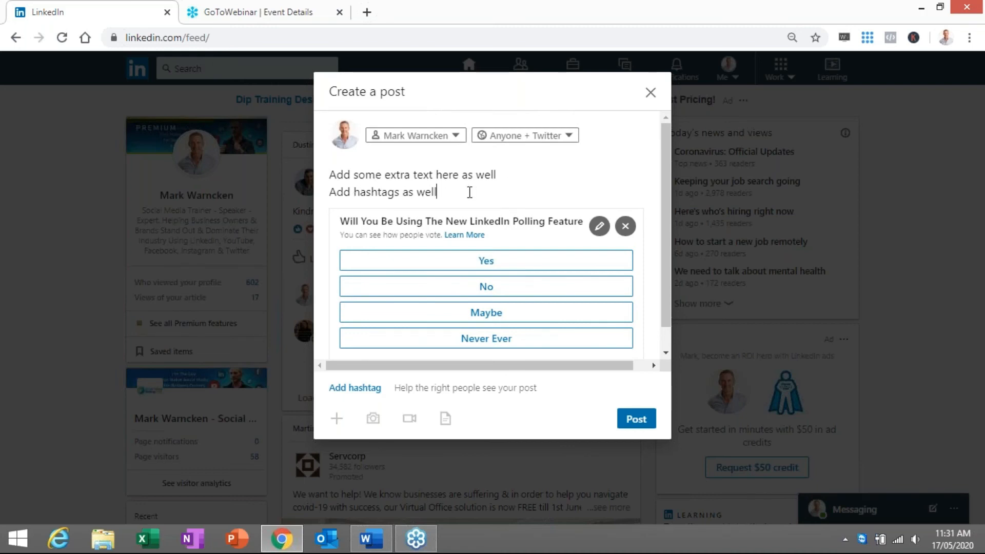
pyautogui.scroll(-3)
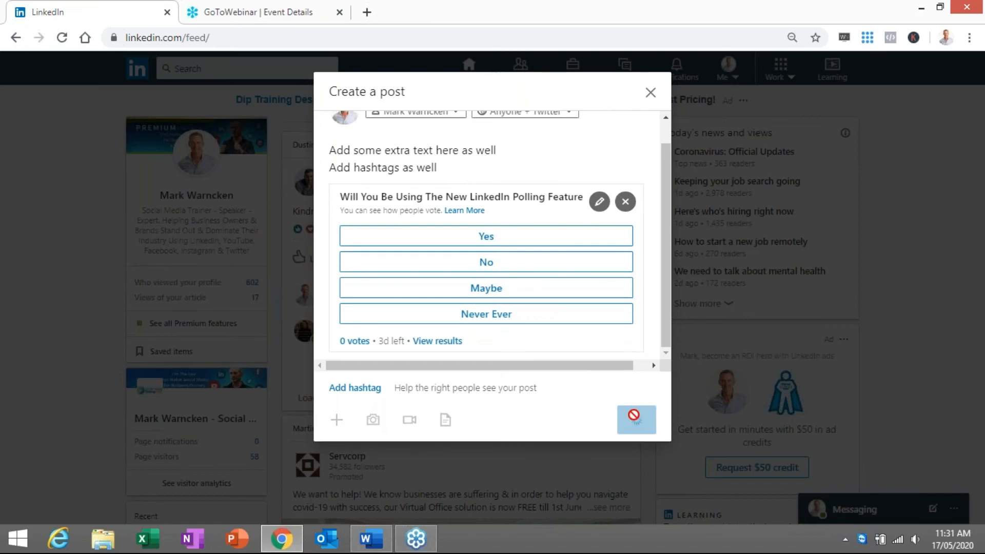
# Publish the poll post, then choose Edit post from its options menu.
pyautogui.click(636, 420)
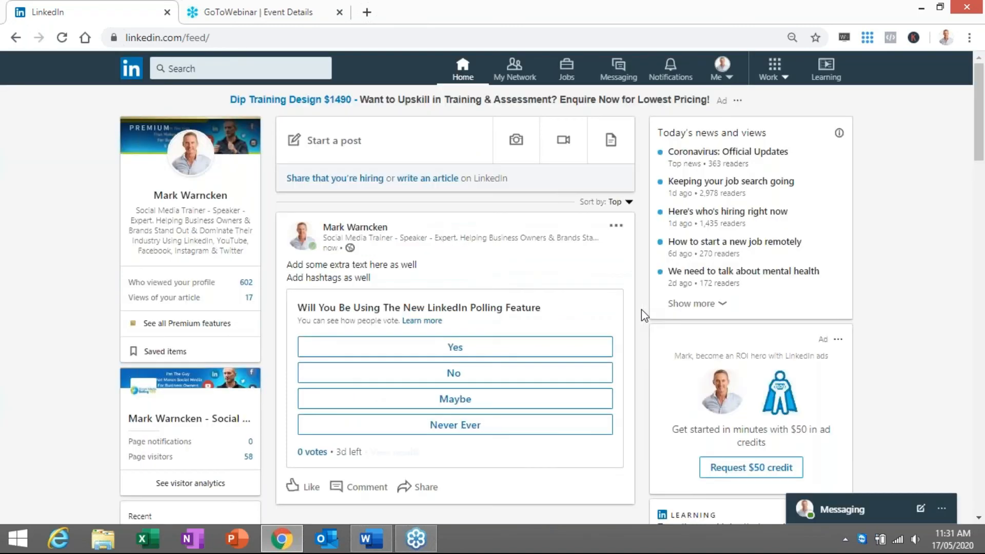
pyautogui.scroll(-3)
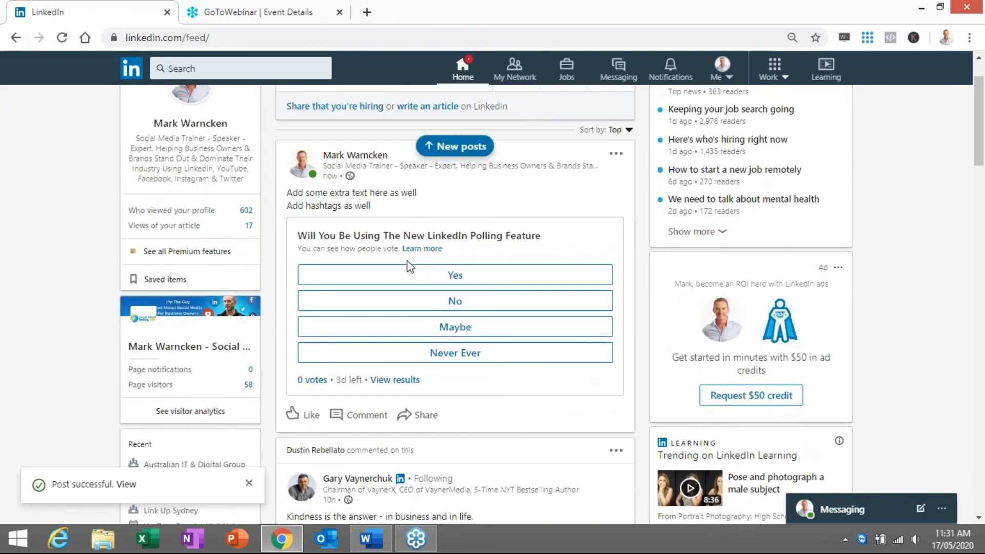
pyautogui.moveTo(615, 155)
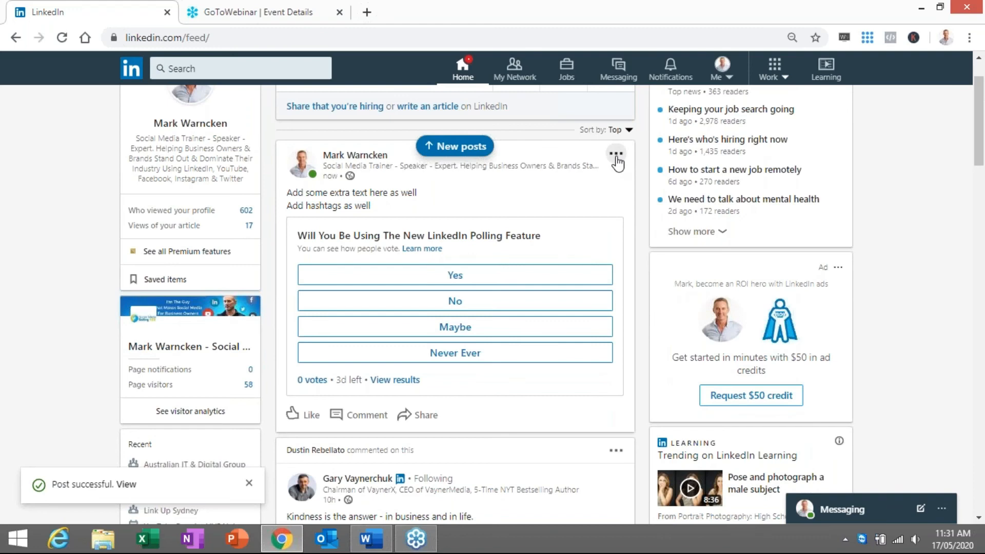
pyautogui.click(616, 154)
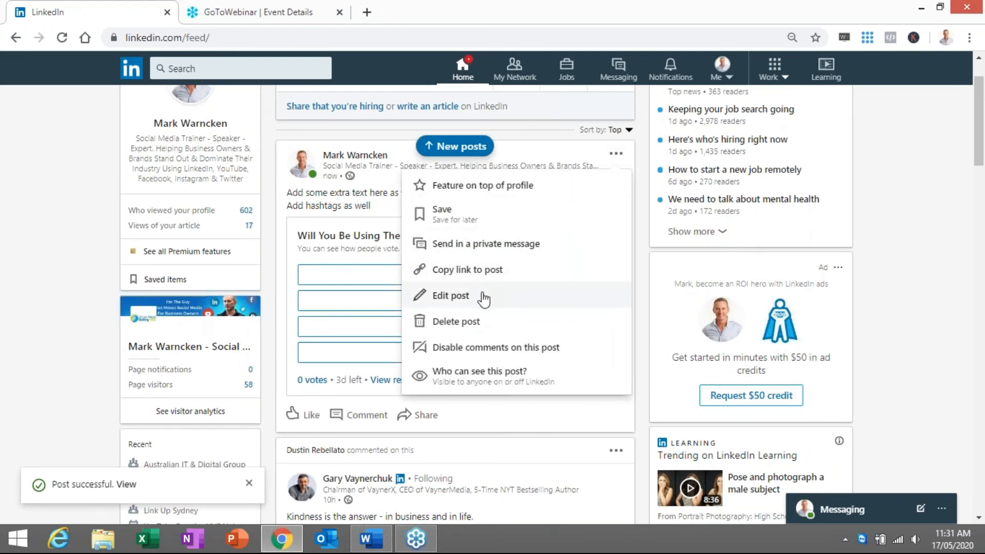
pyautogui.click(451, 296)
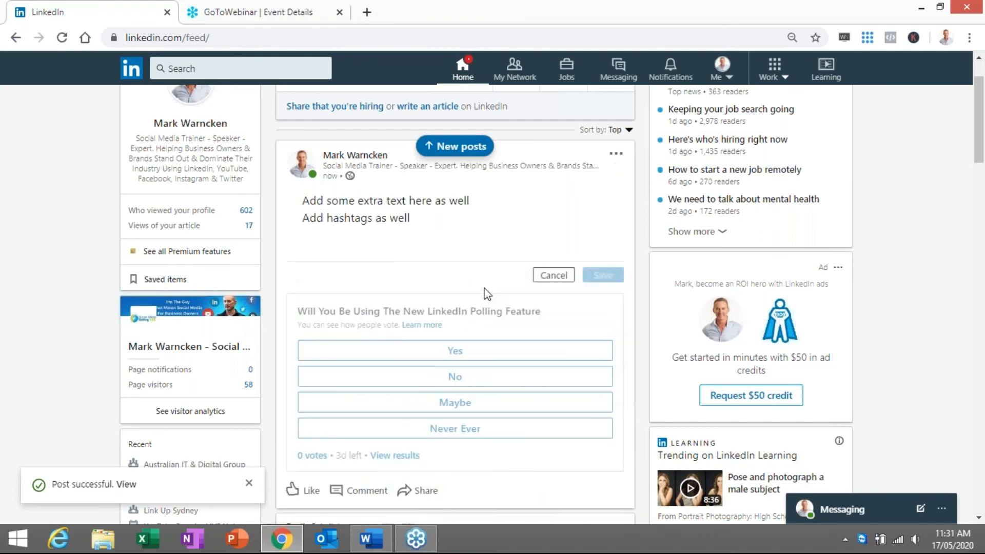